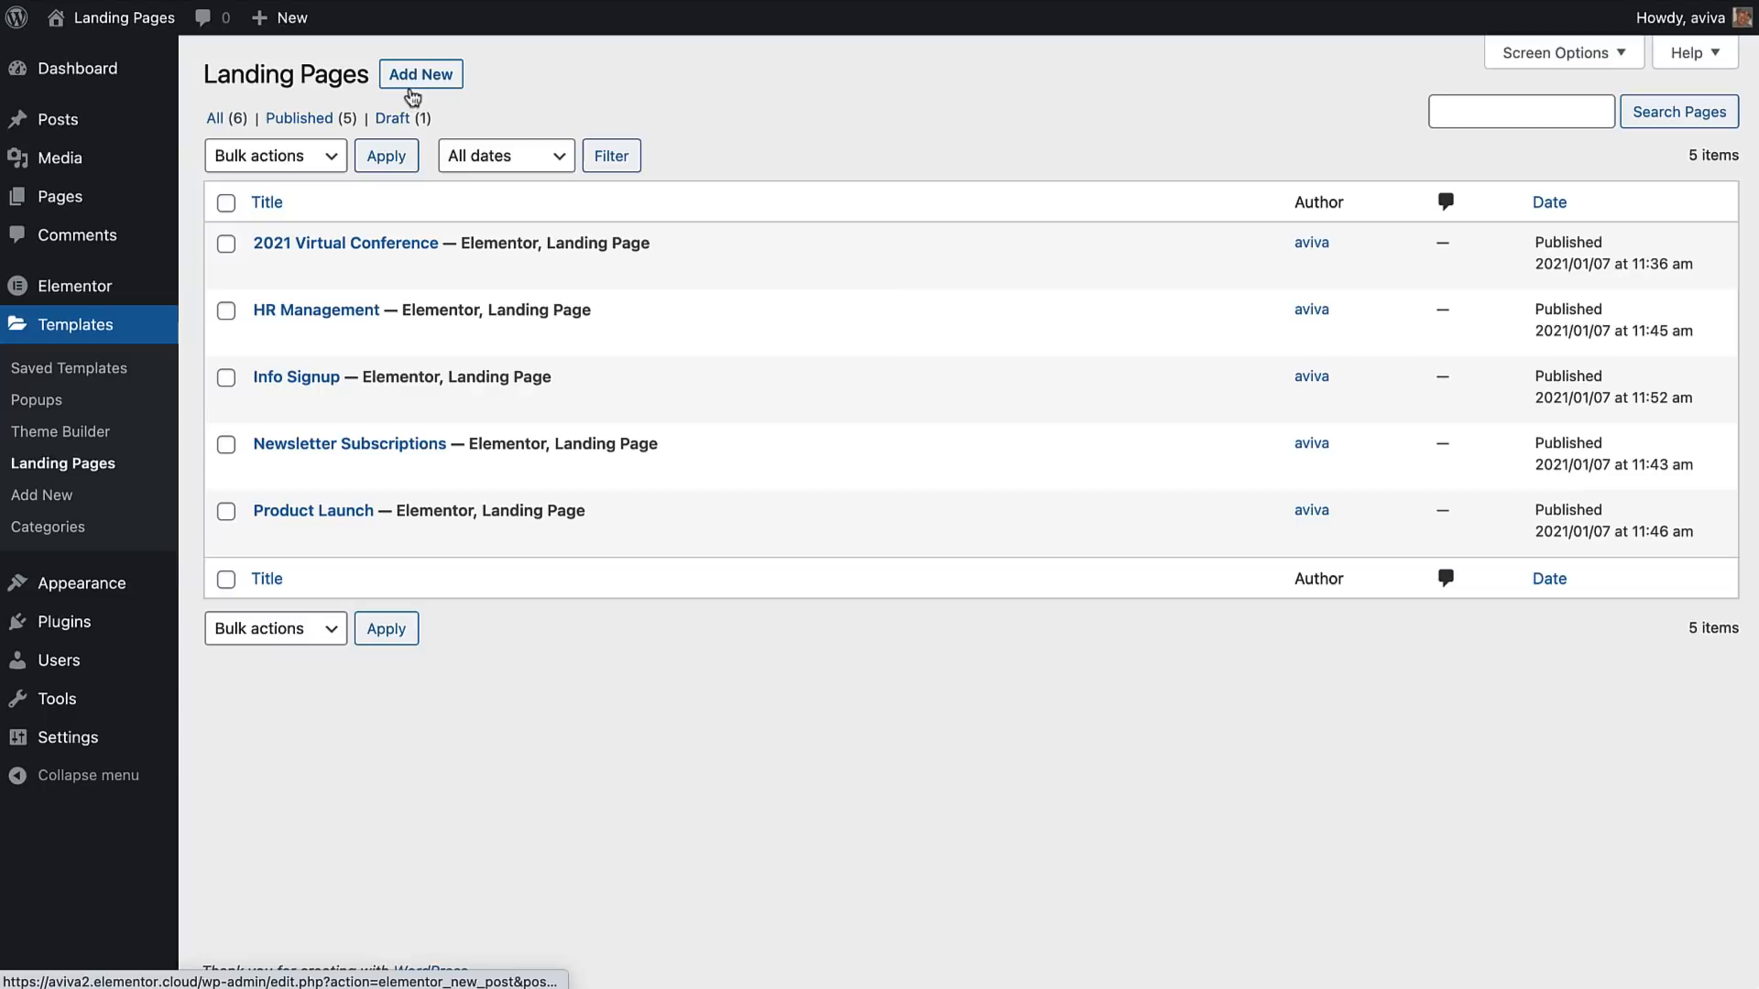
Browse the existing landing pages and the Elementor Library's Landing Pages templates
click(422, 73)
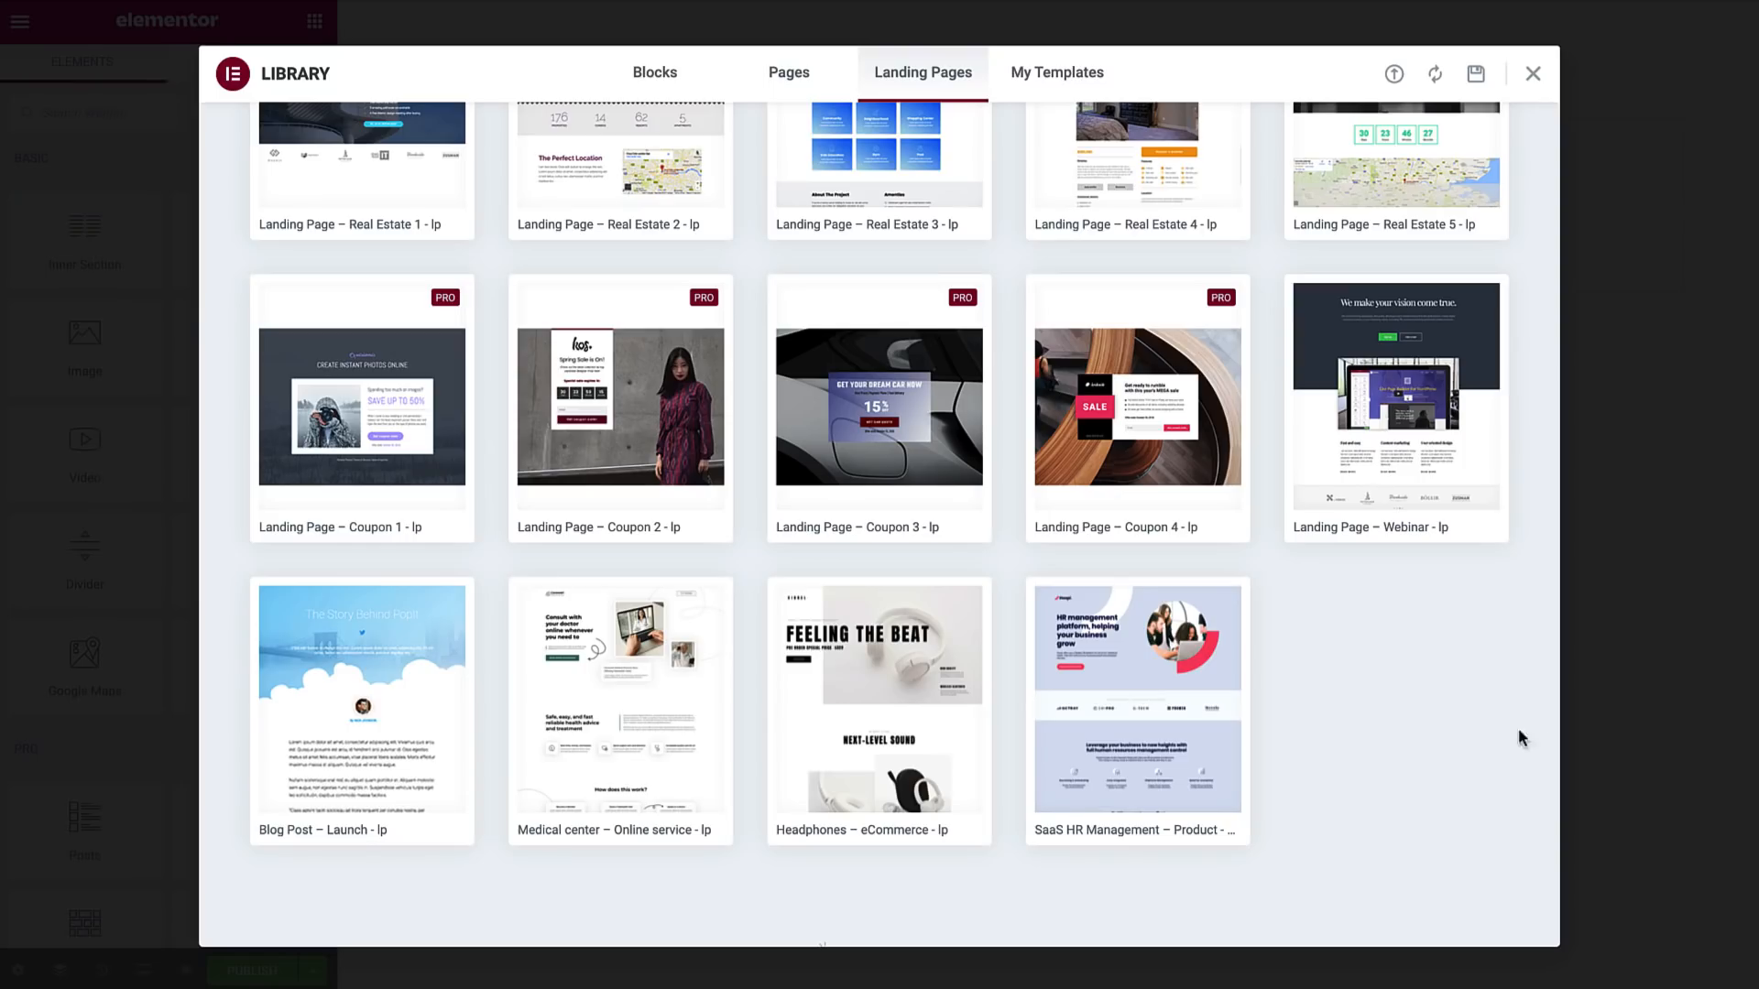
click(1136, 678)
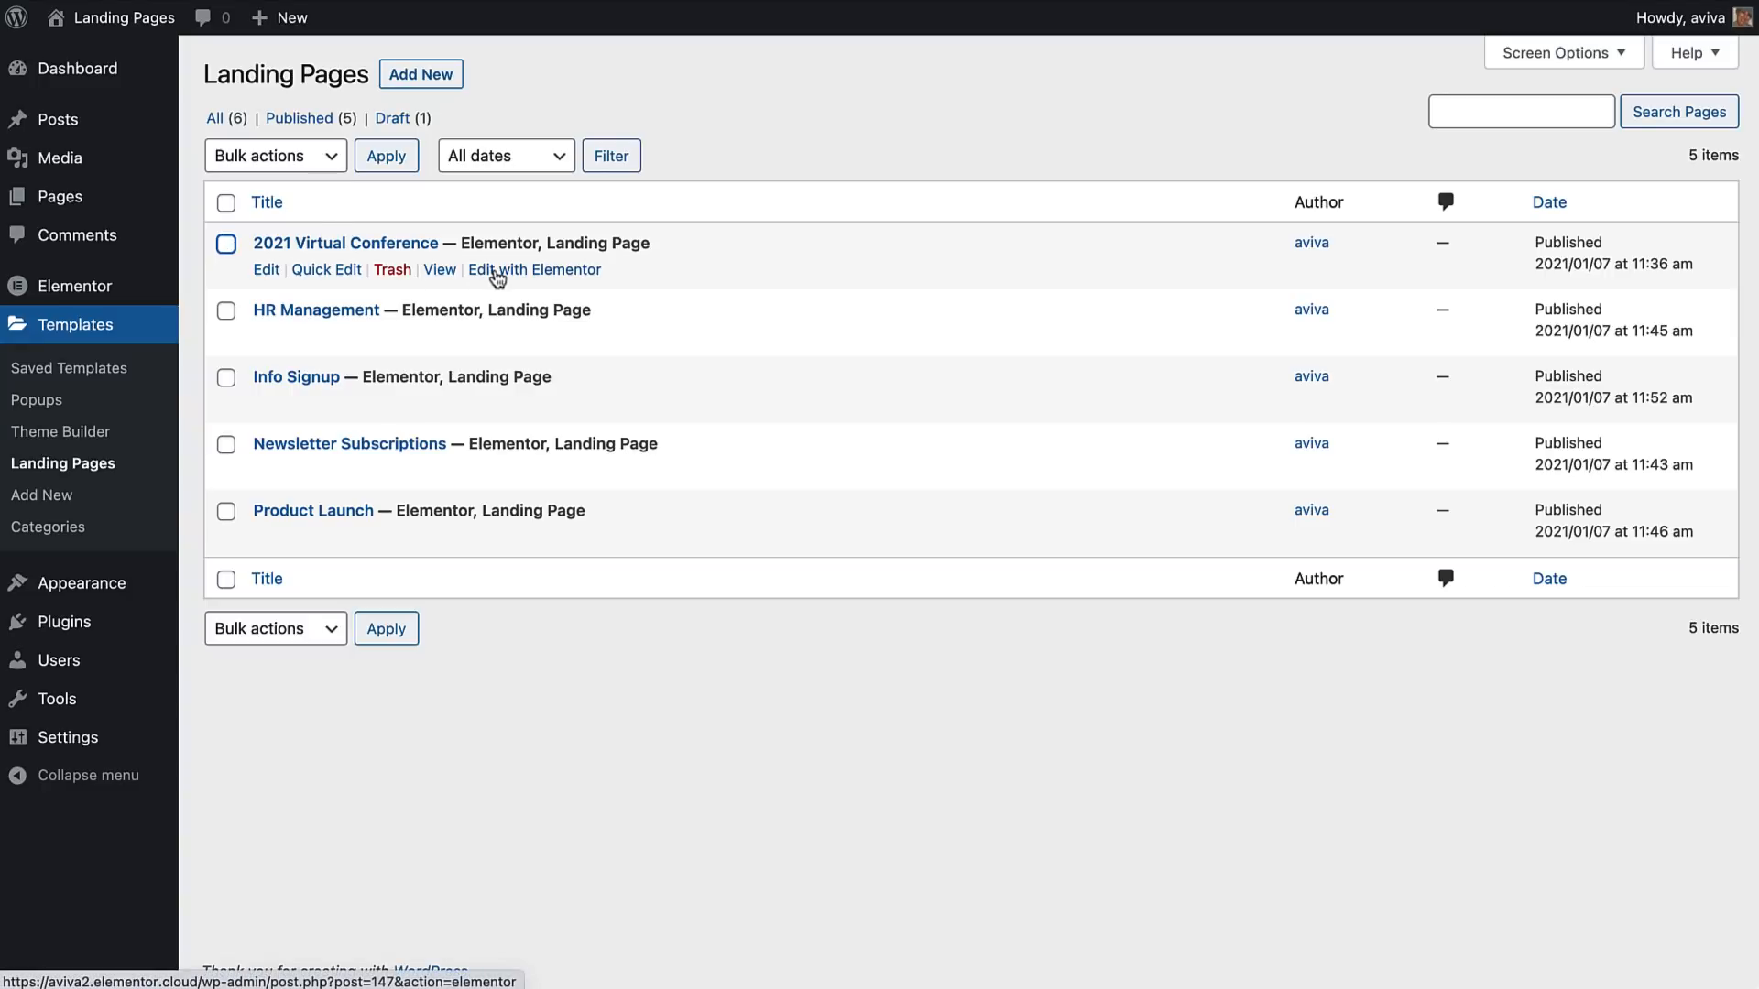
click(536, 269)
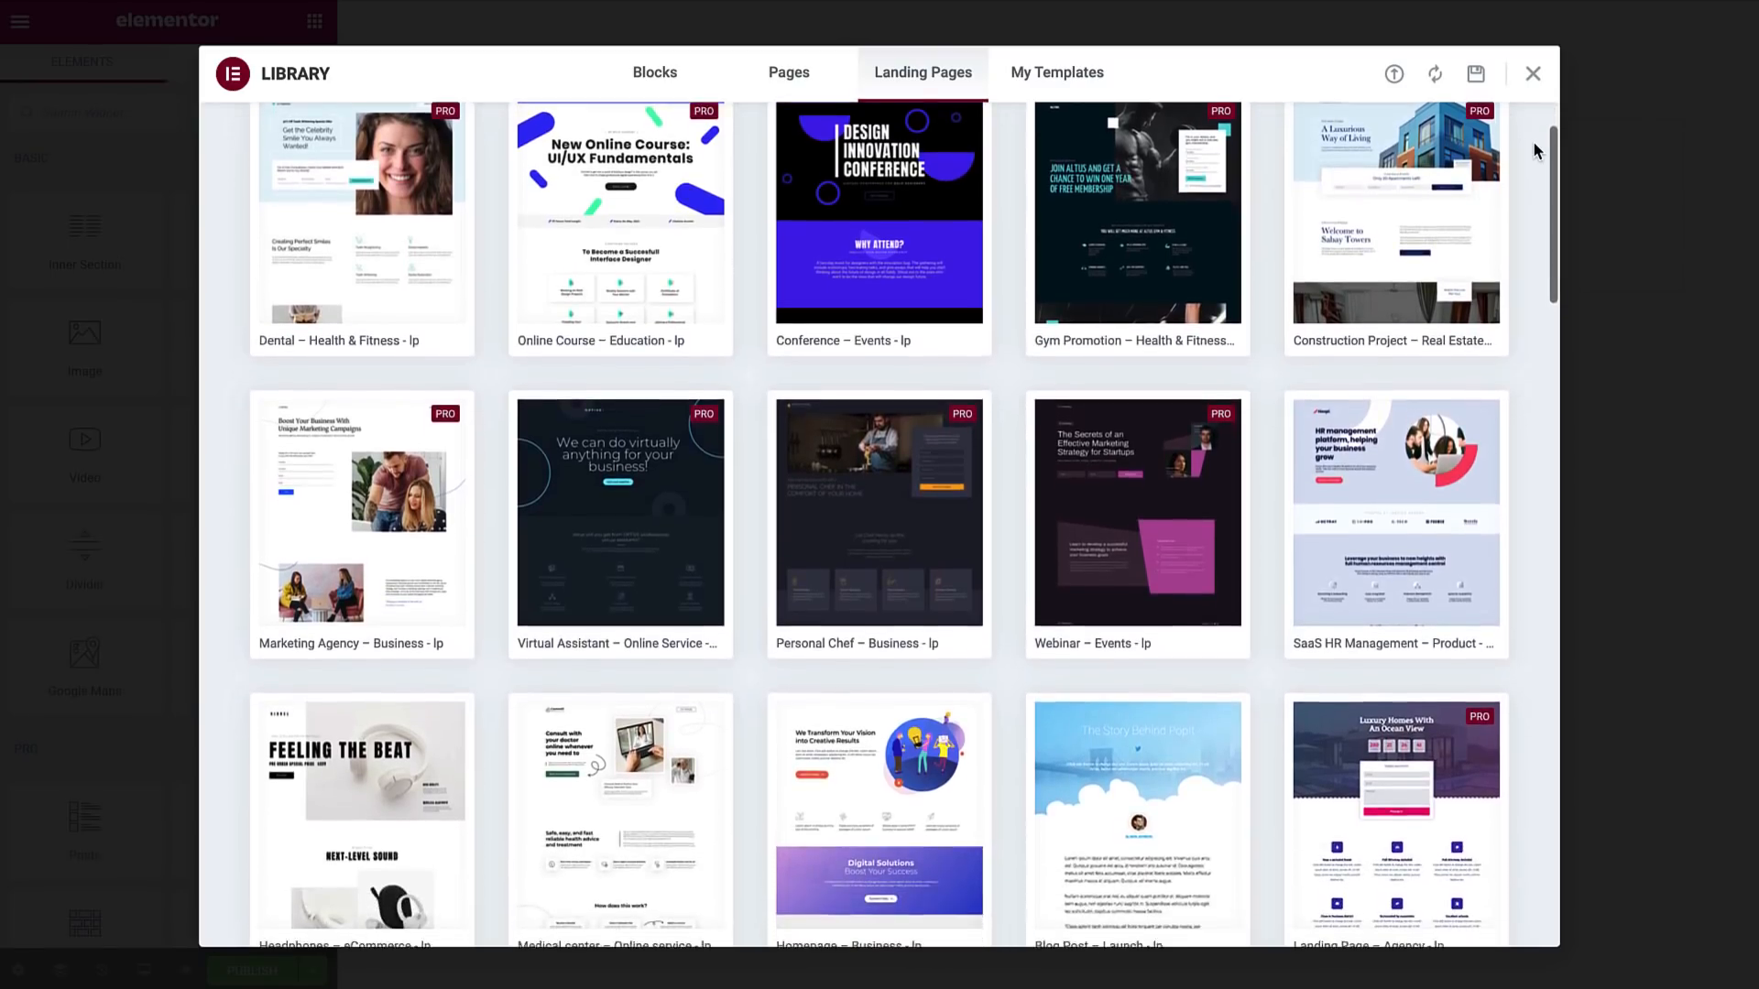
scroll(down, 3)
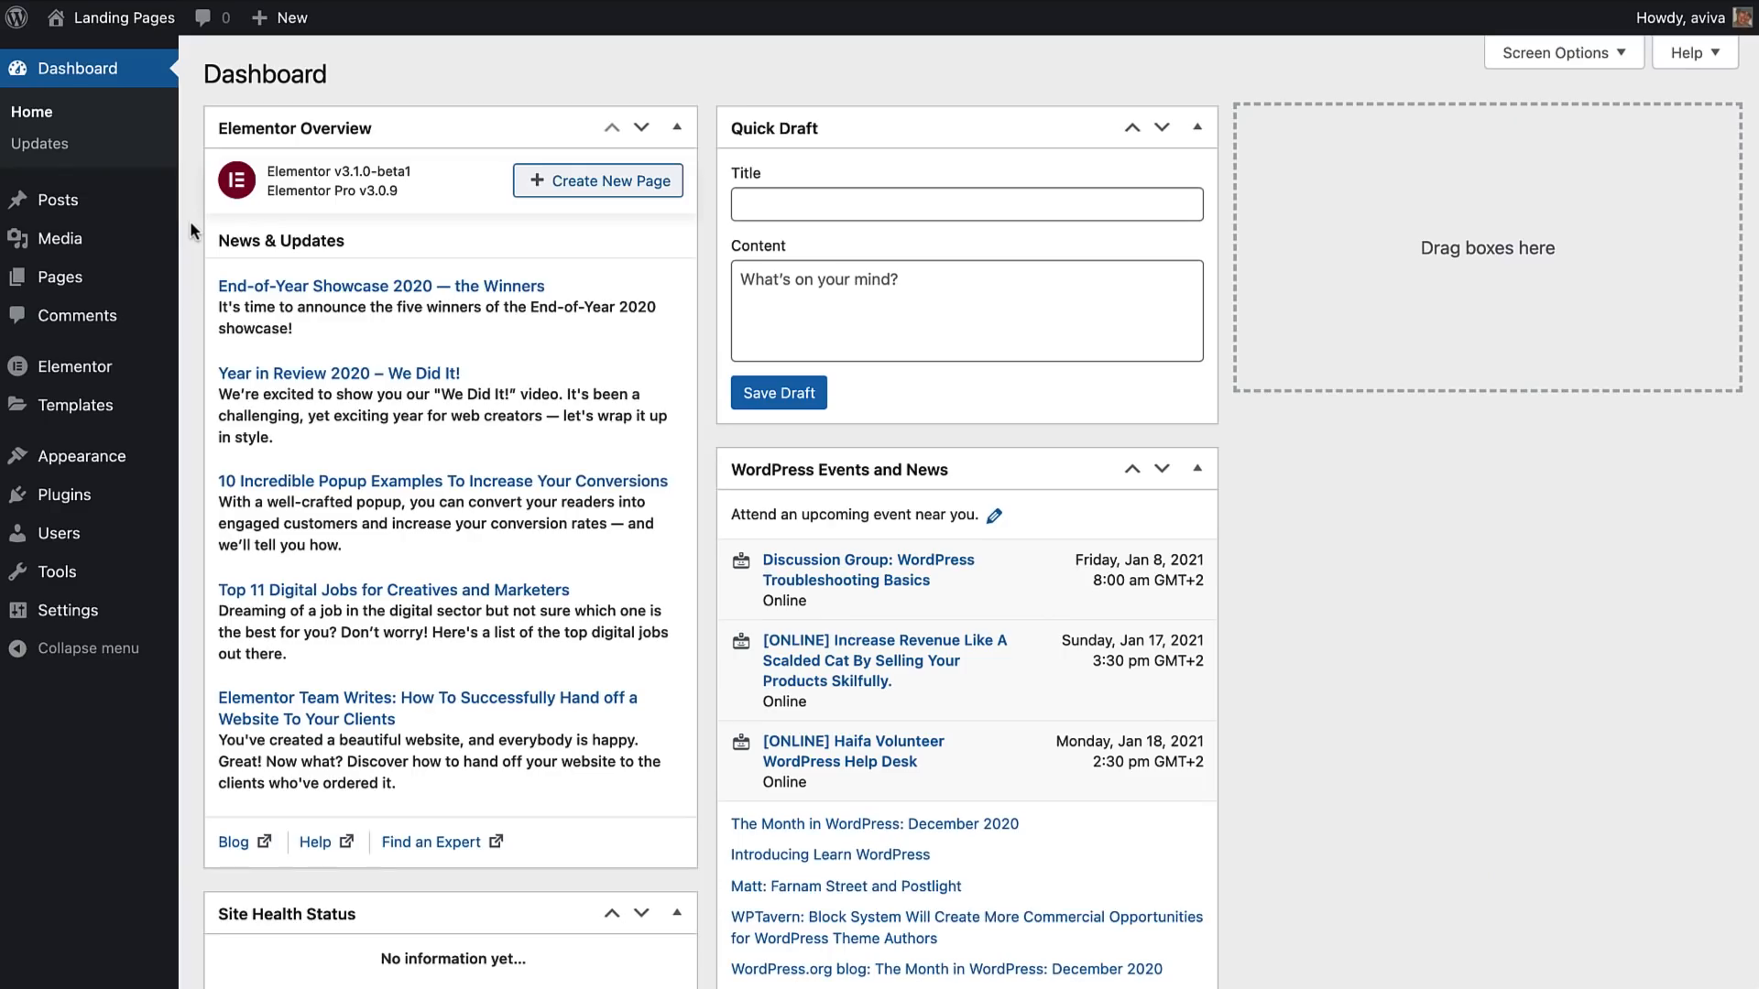
mouse_move(76, 367)
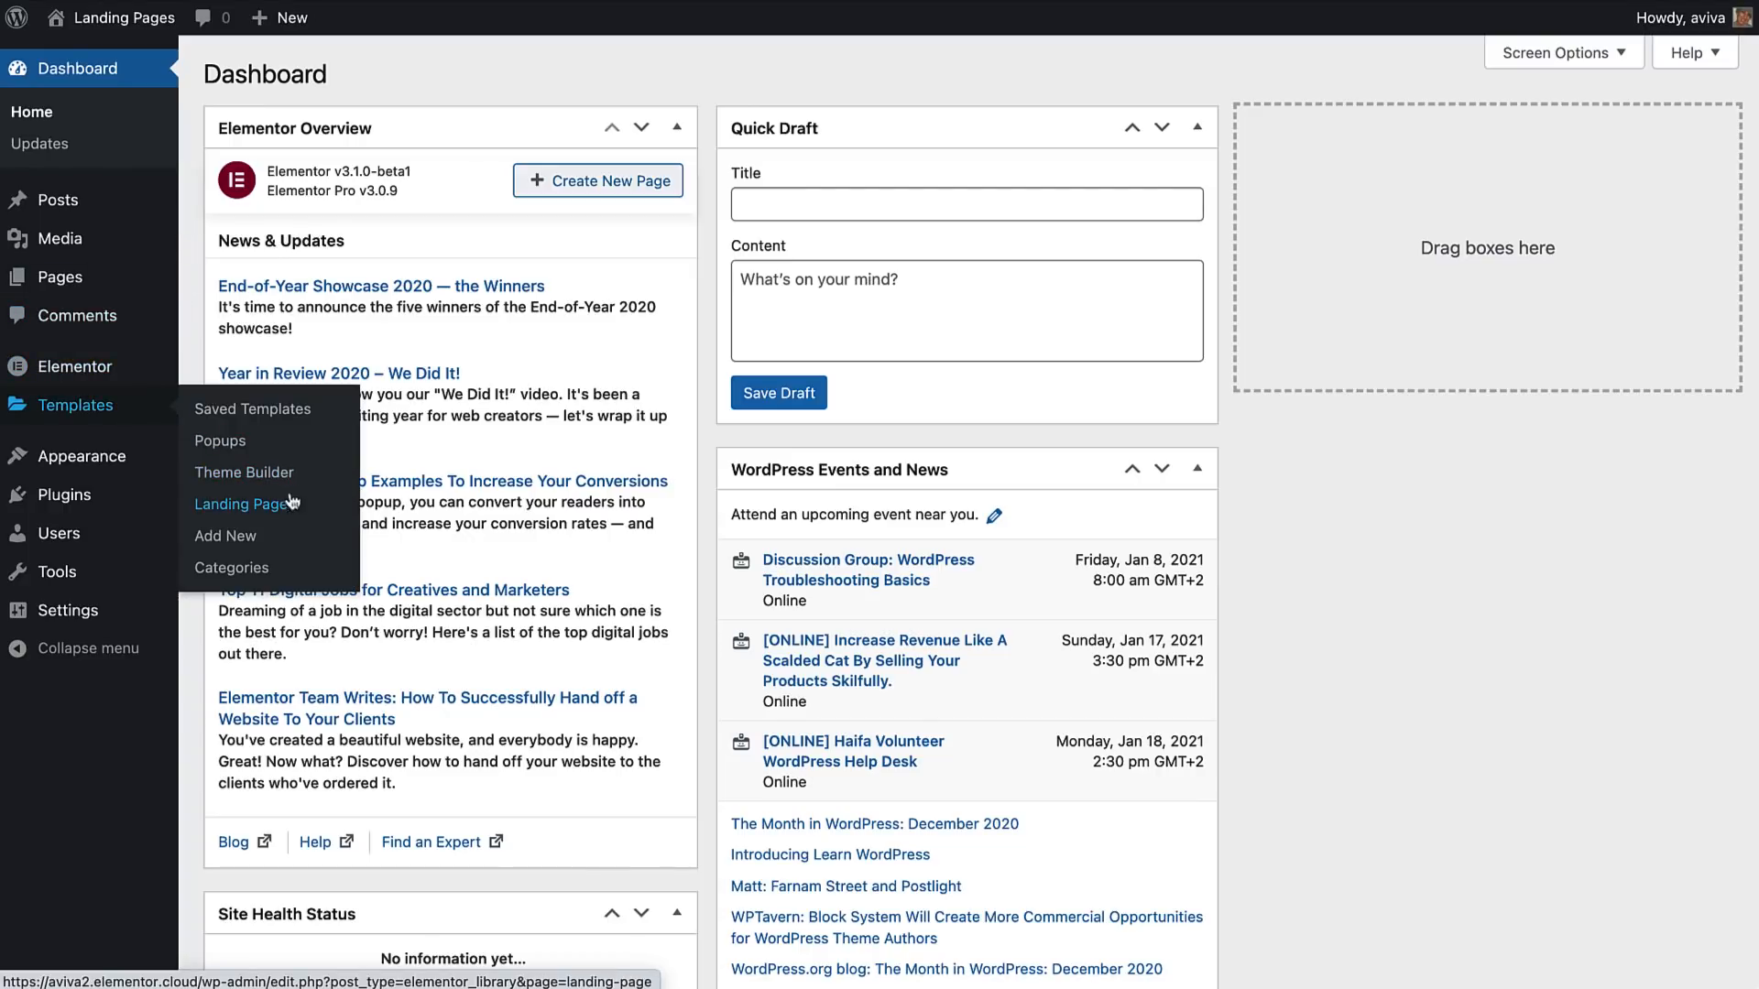
Go to the empty Landing Pages screen under Templates in the WordPress sidebar
click(246, 502)
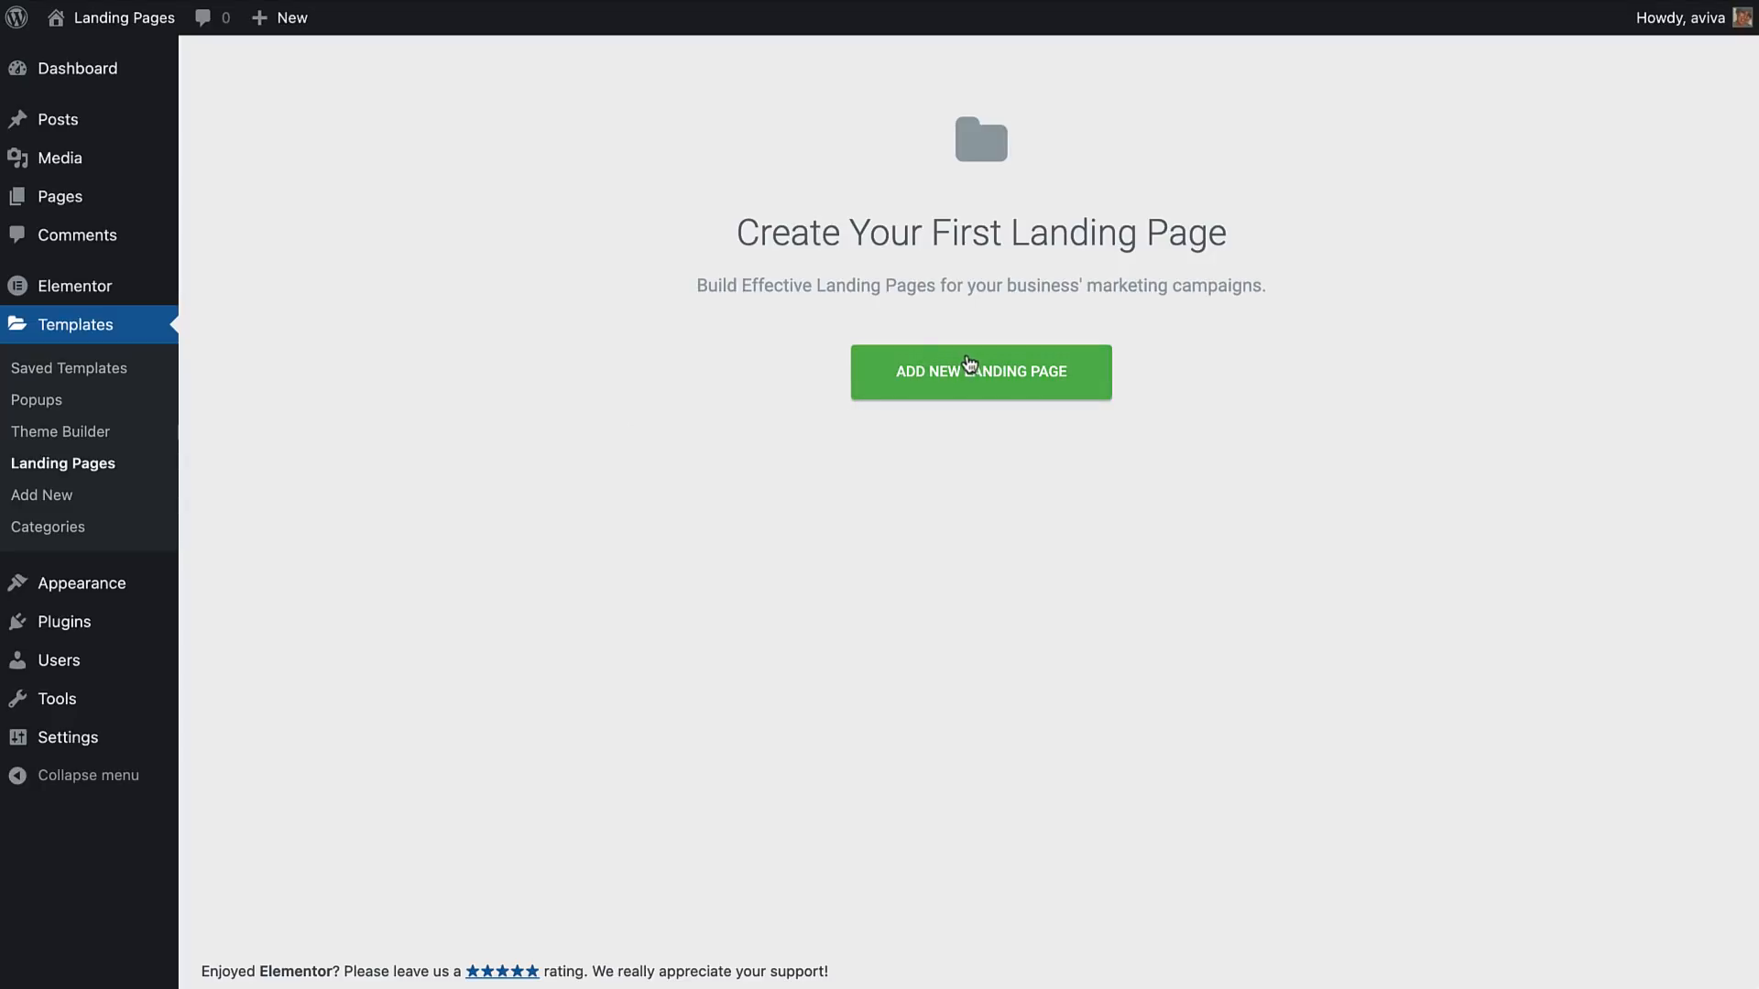
Add a new landing page, search the Library for 'conference', then clear it and browse all templates
click(979, 372)
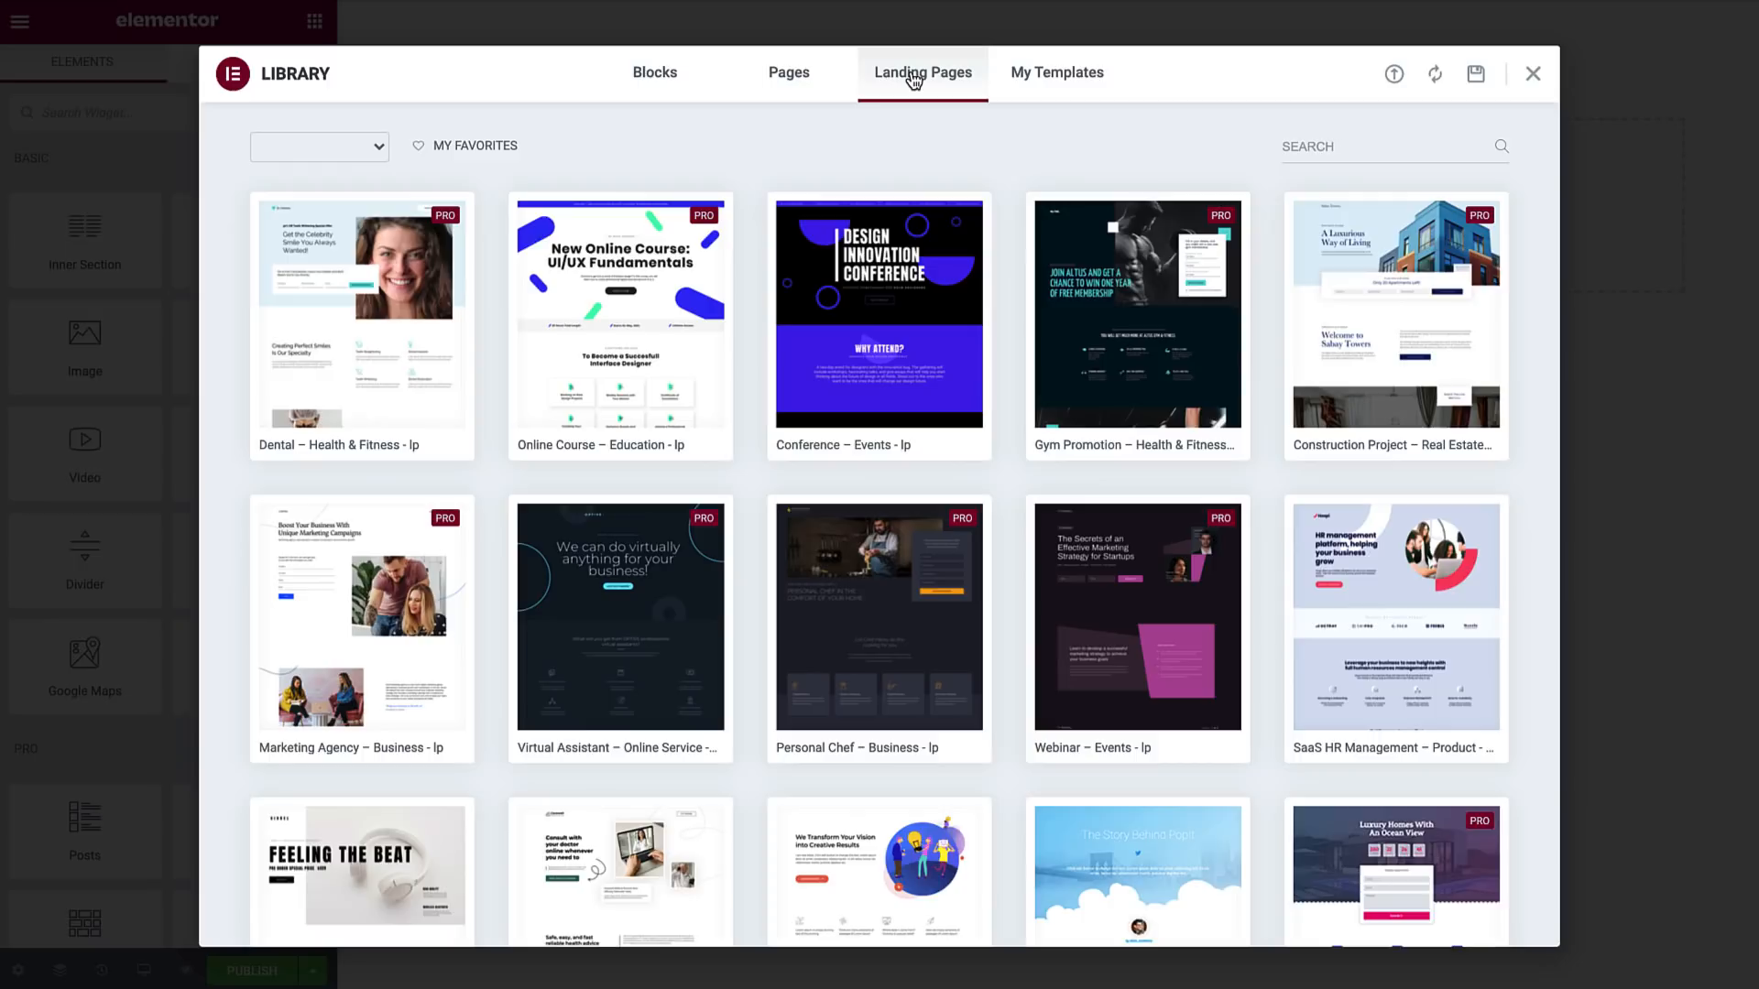
mouse_move(1350, 136)
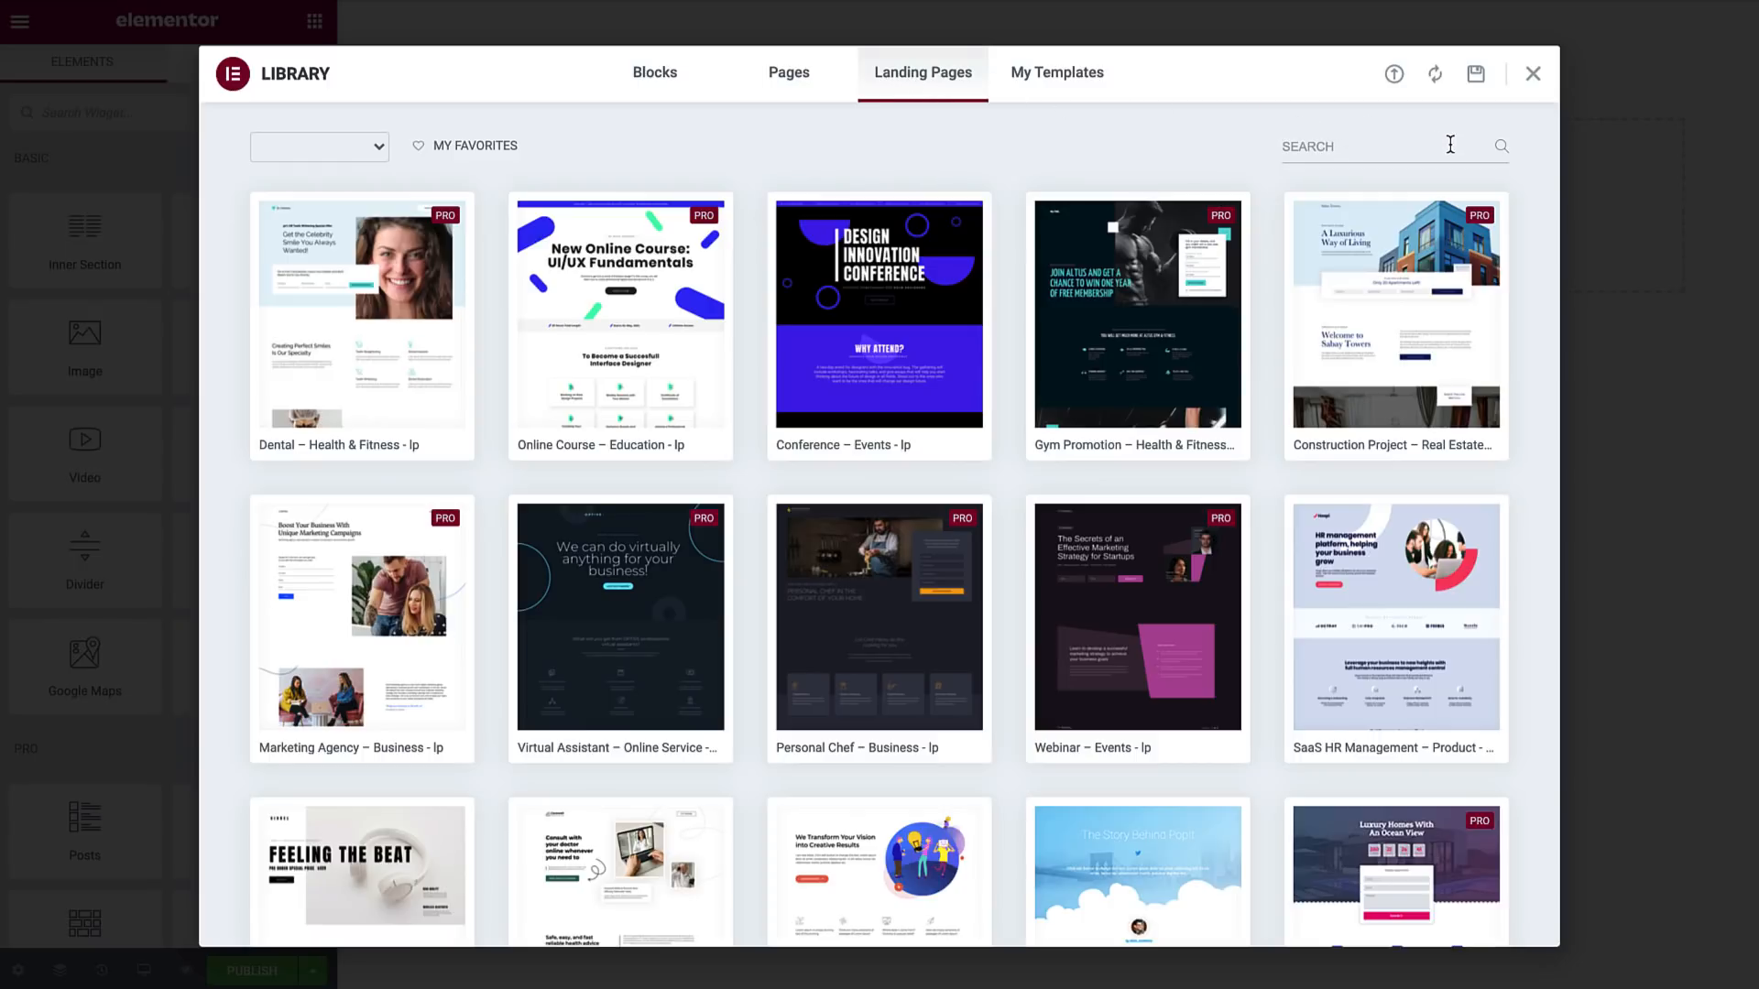
text(conference)
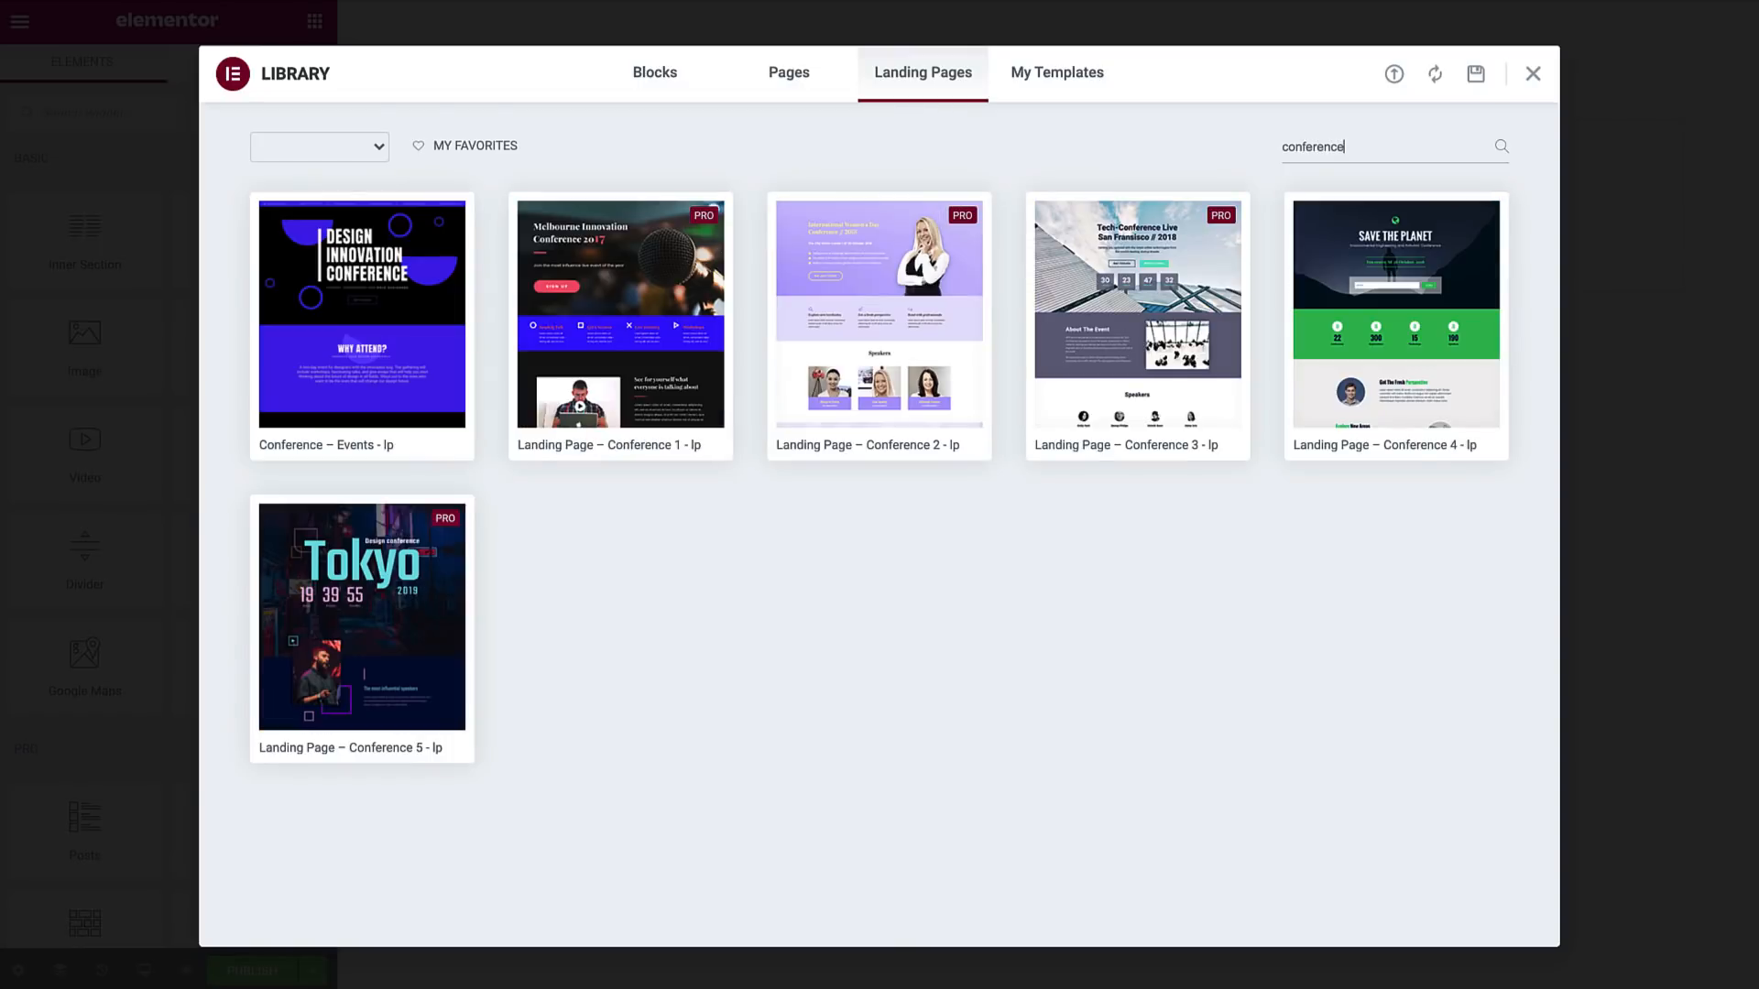
click(1501, 146)
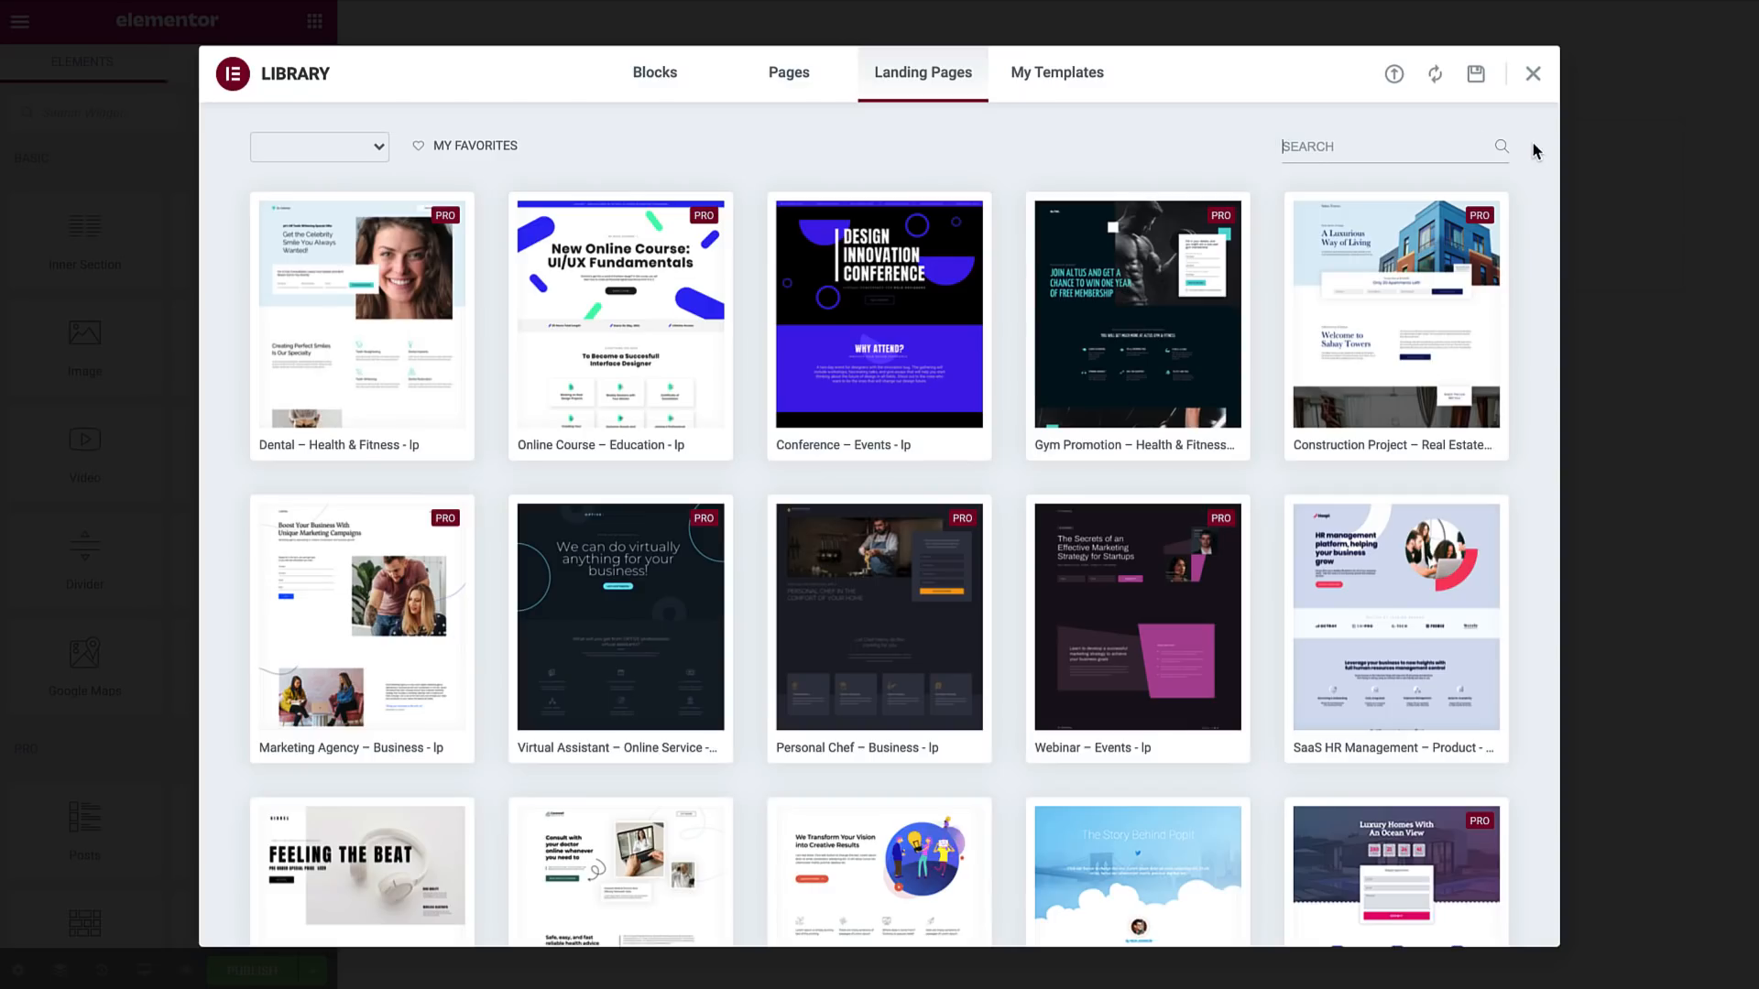
scroll(down, 3)
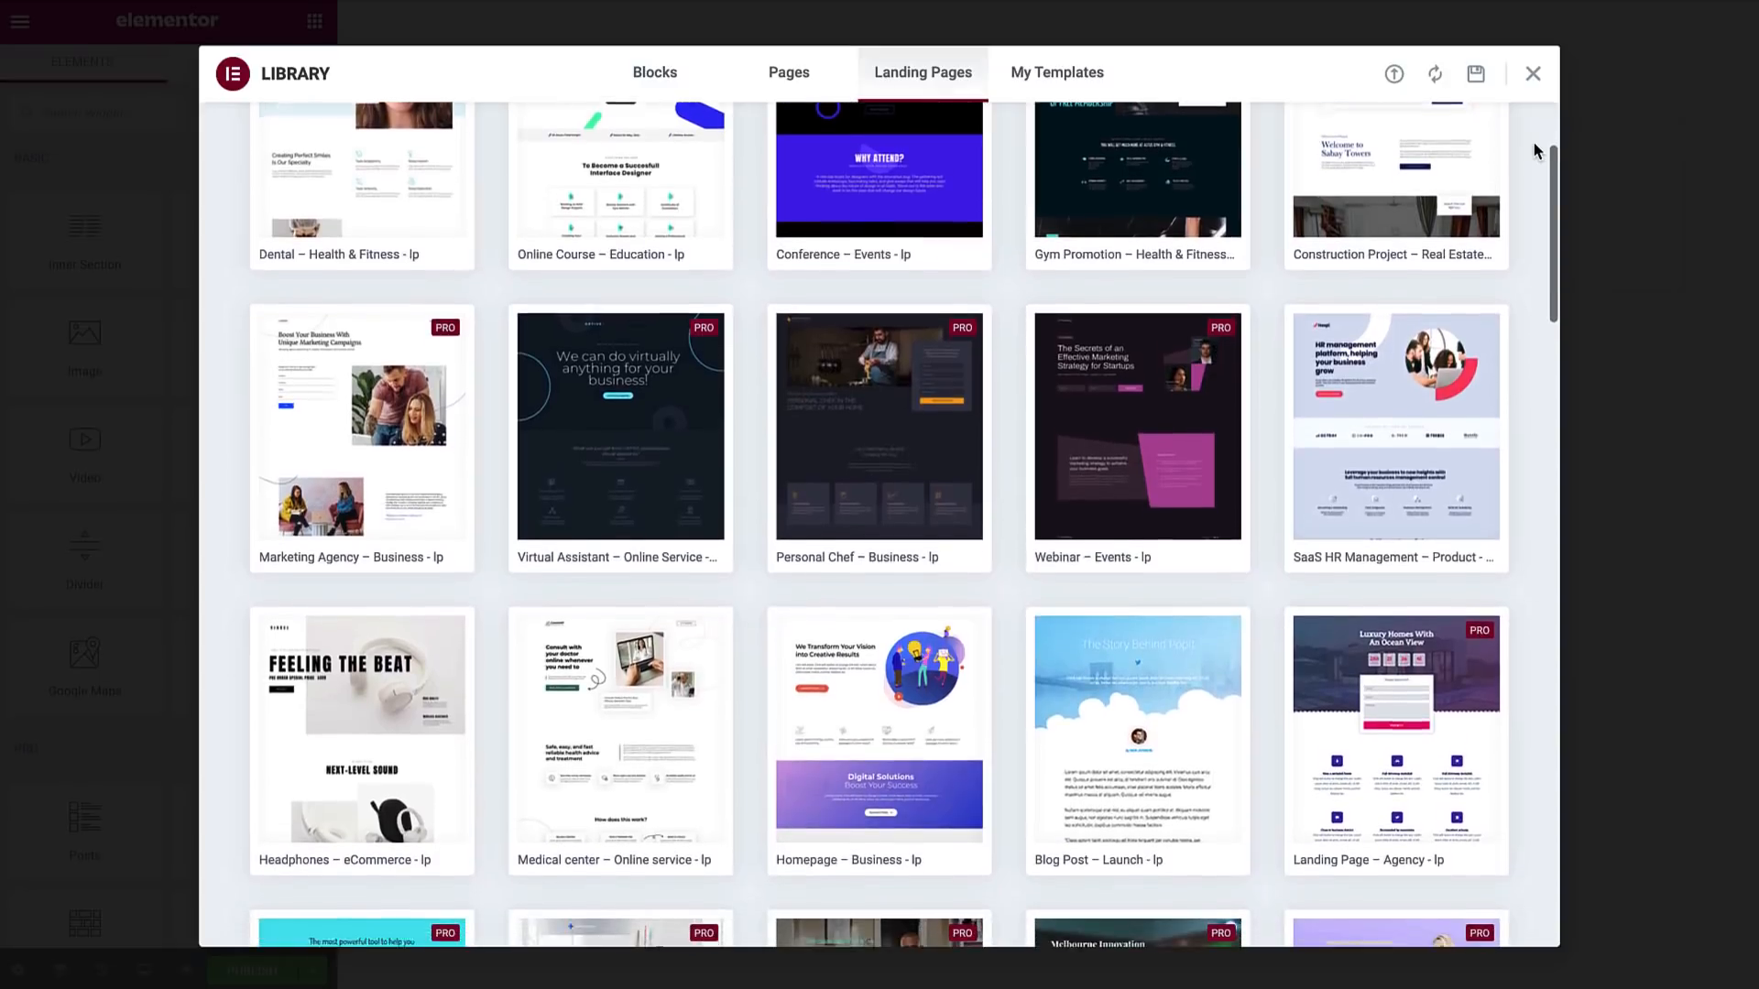
scroll(down, 3)
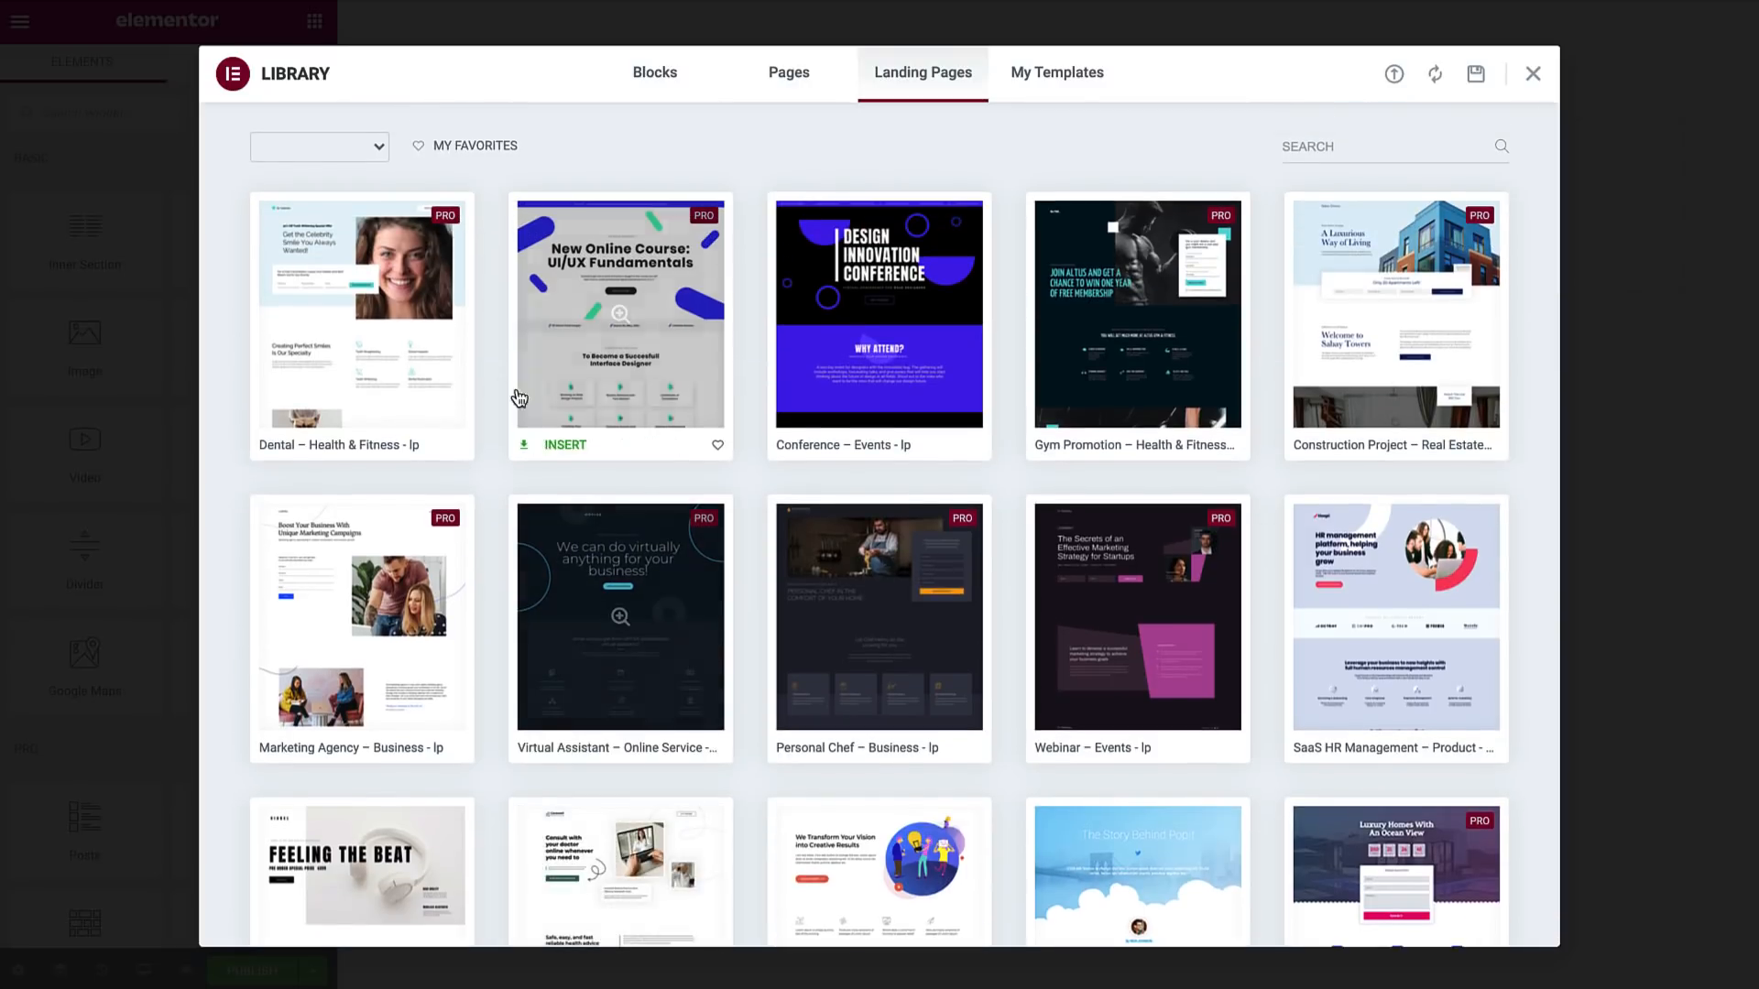
click(470, 147)
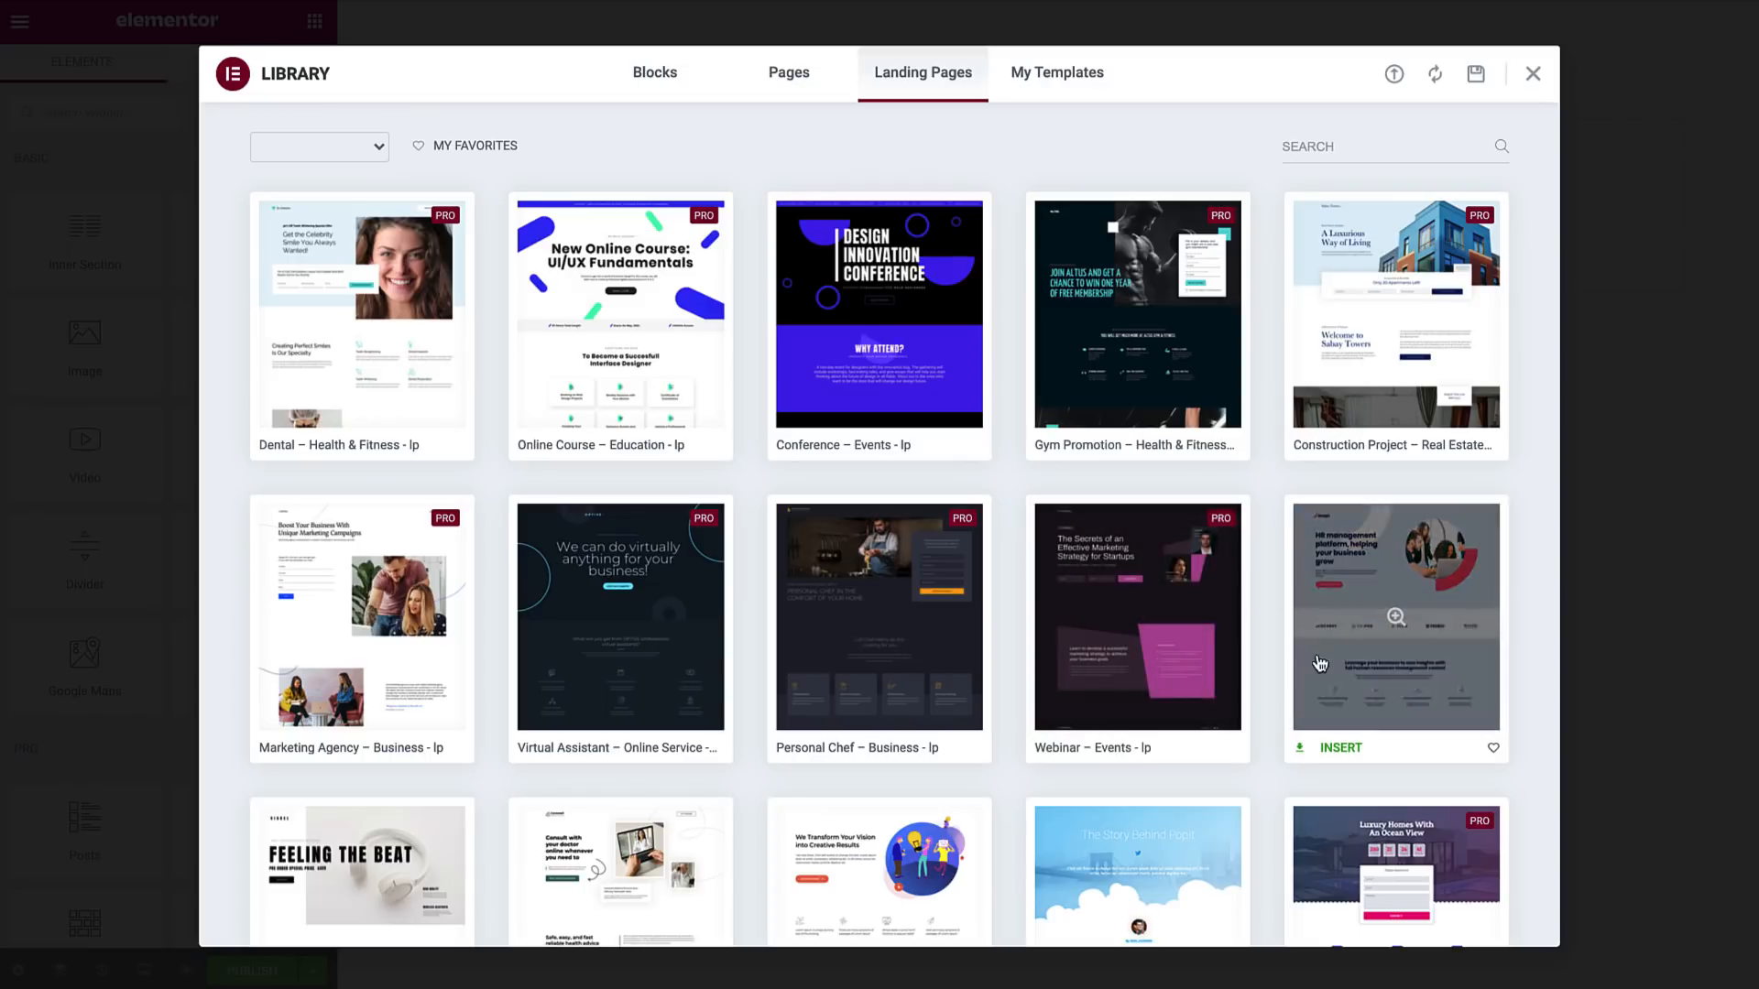
mouse_move(1337, 753)
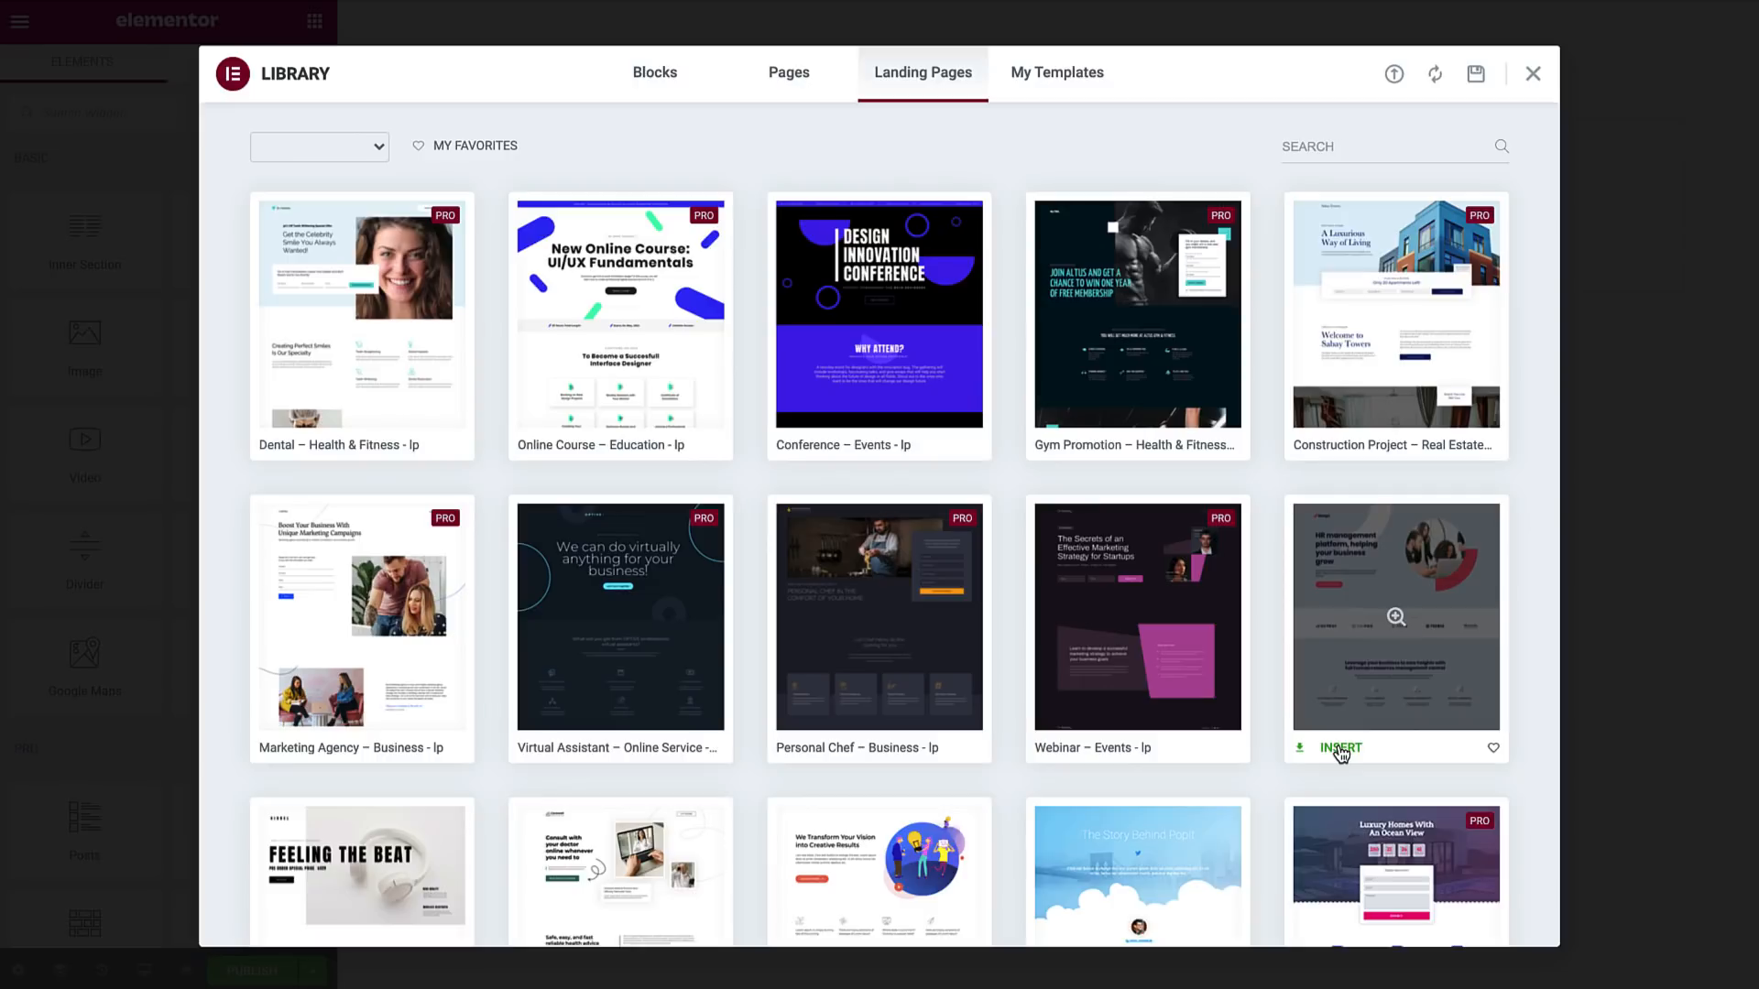
Insert the SaaS HR Management – Product template into the new landing page
click(1340, 747)
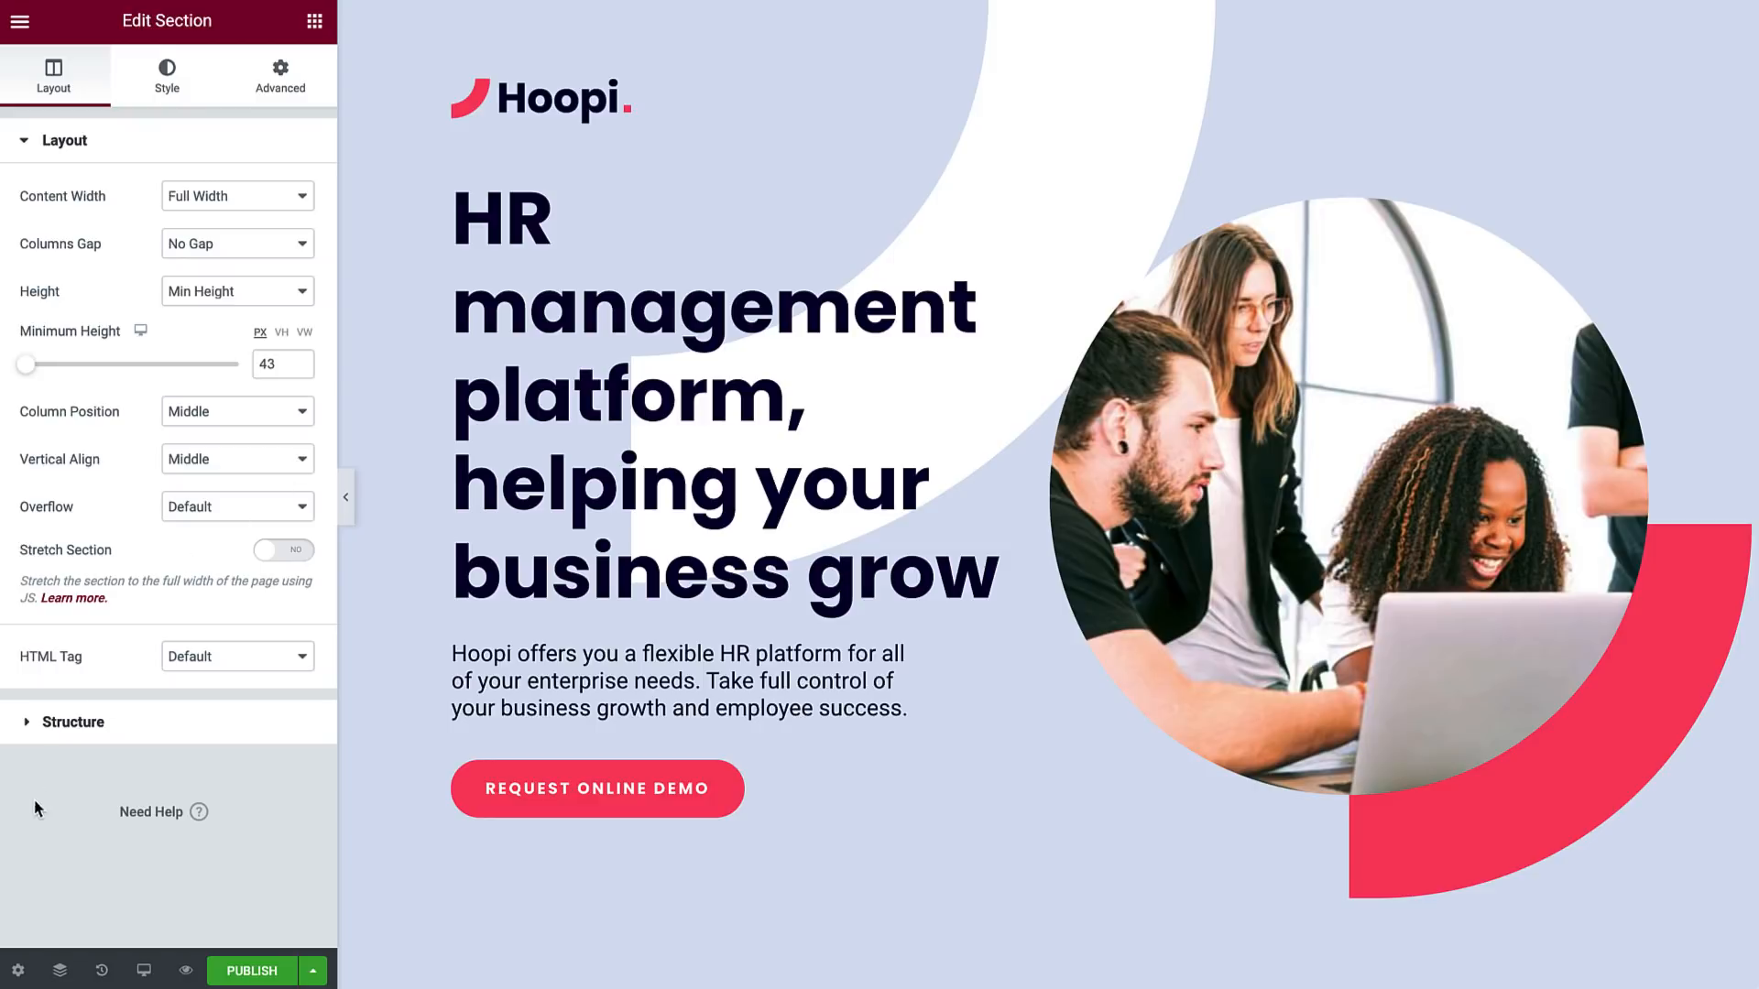
Set the page title to 'HR Management' in Page Settings and publish the landing page
click(20, 971)
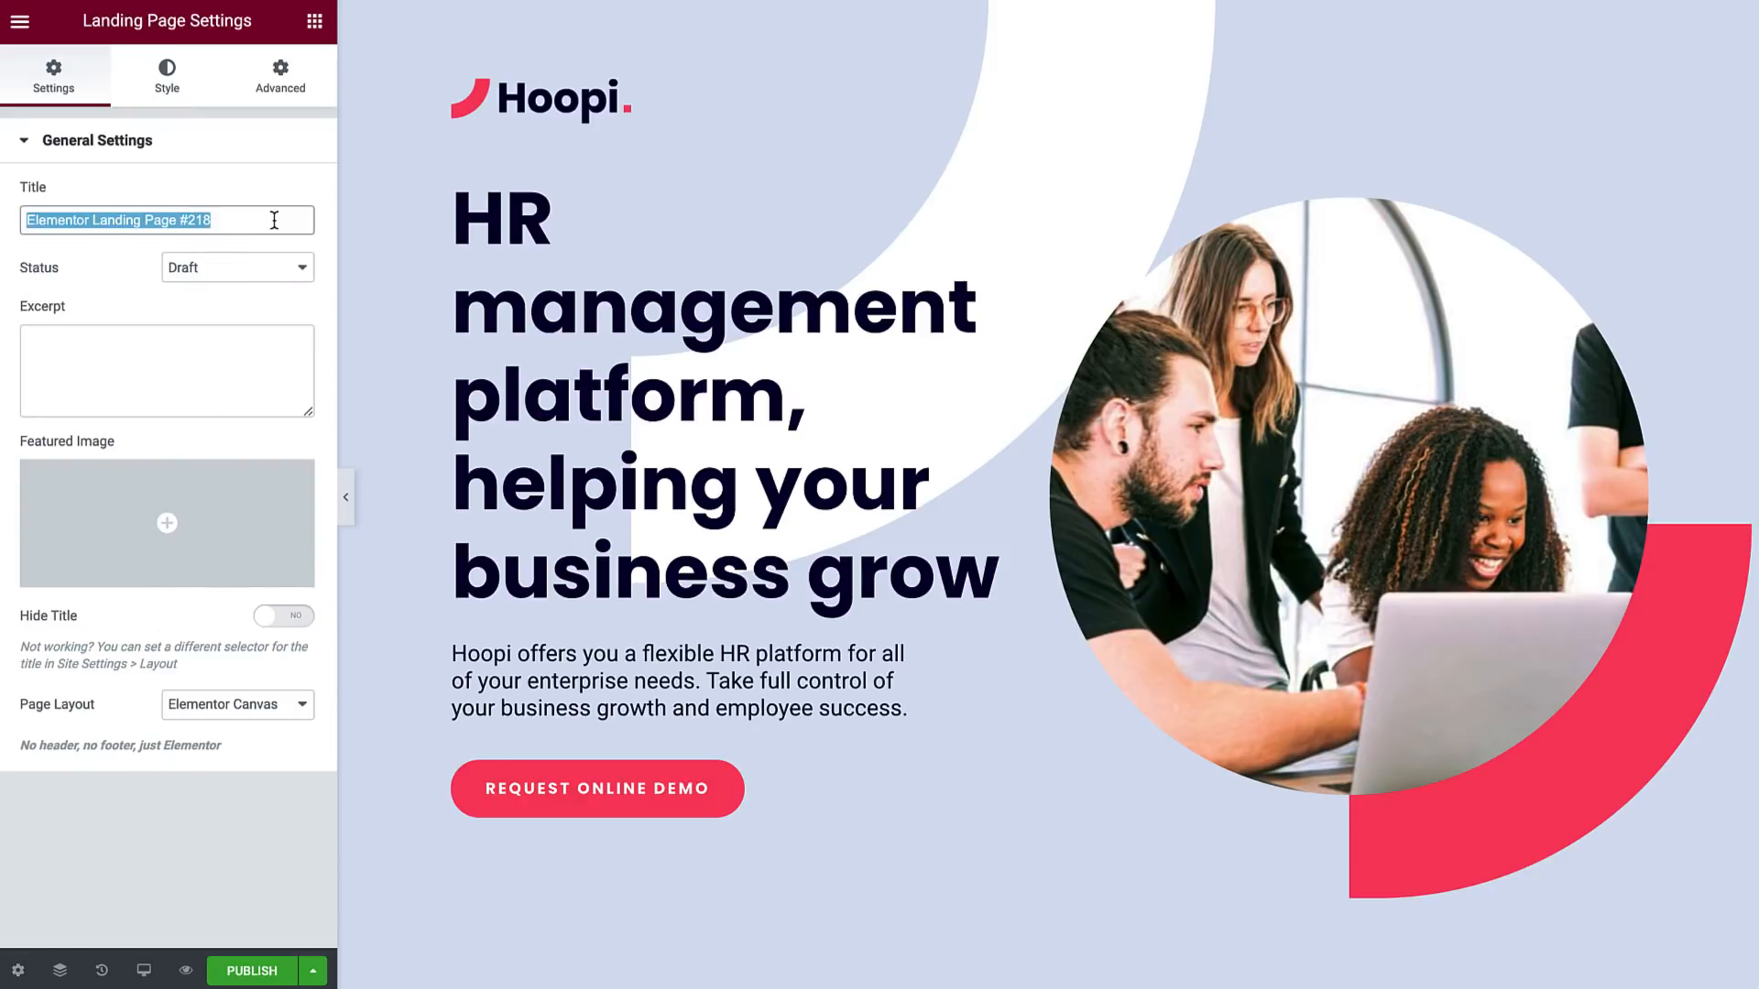
text(HR Management)
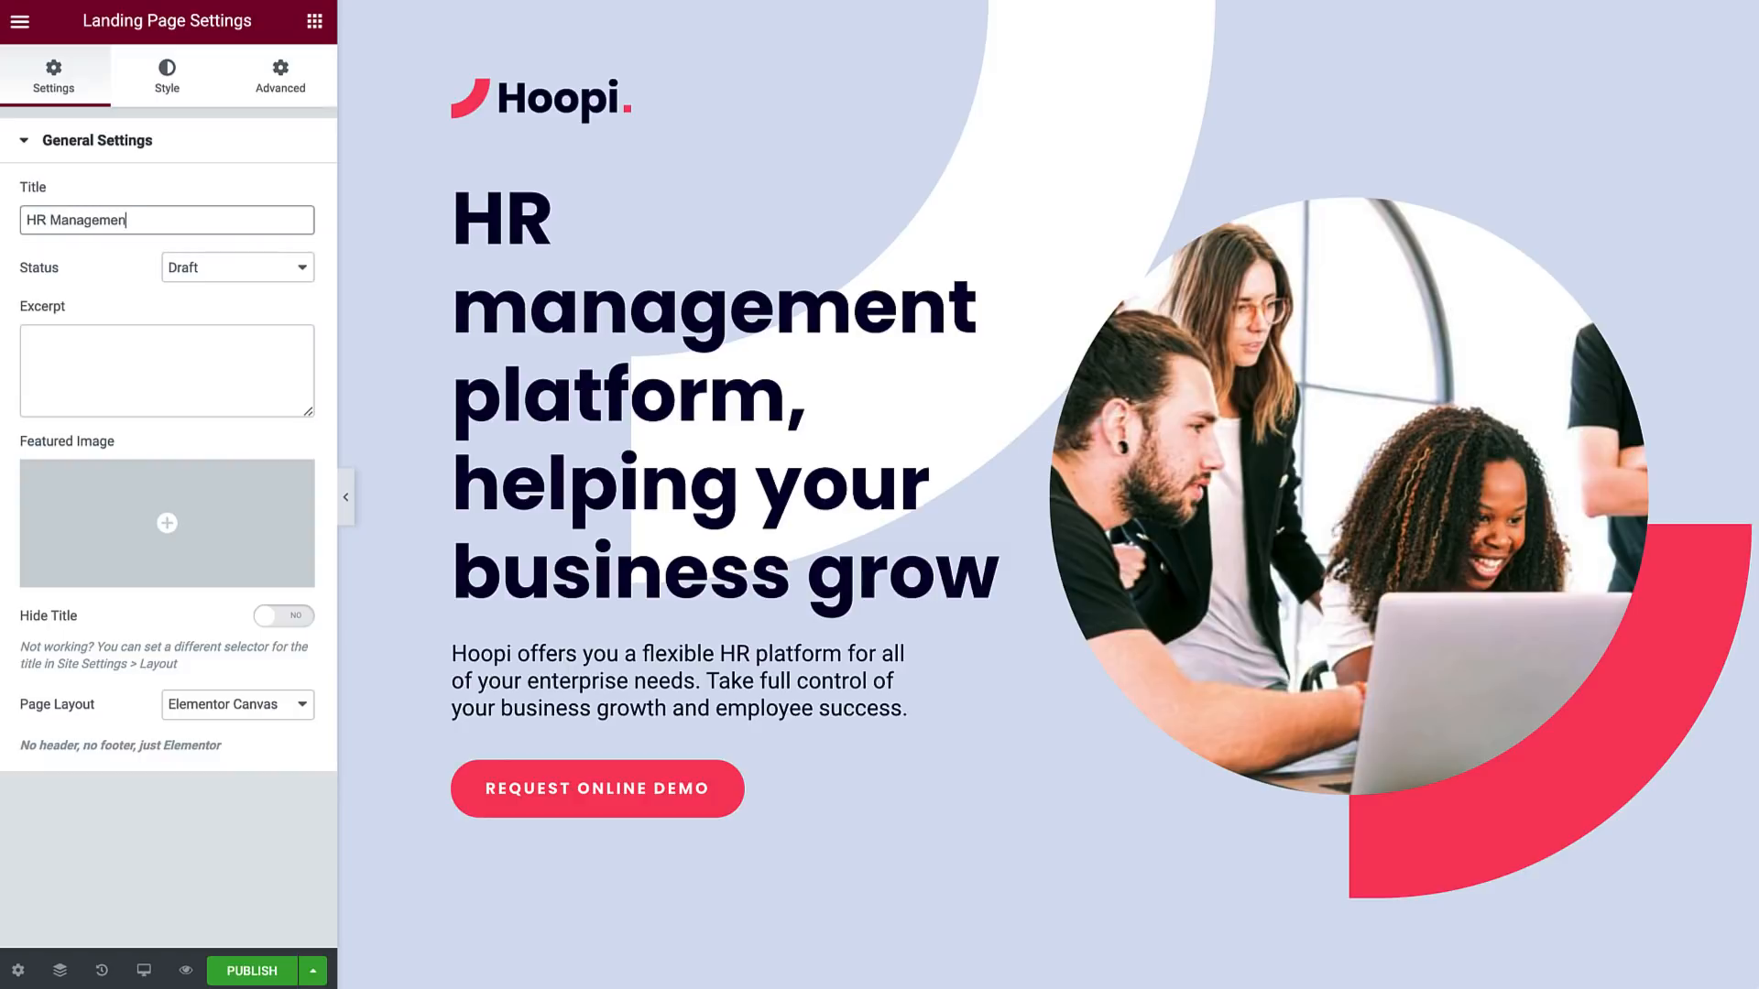
text(t)
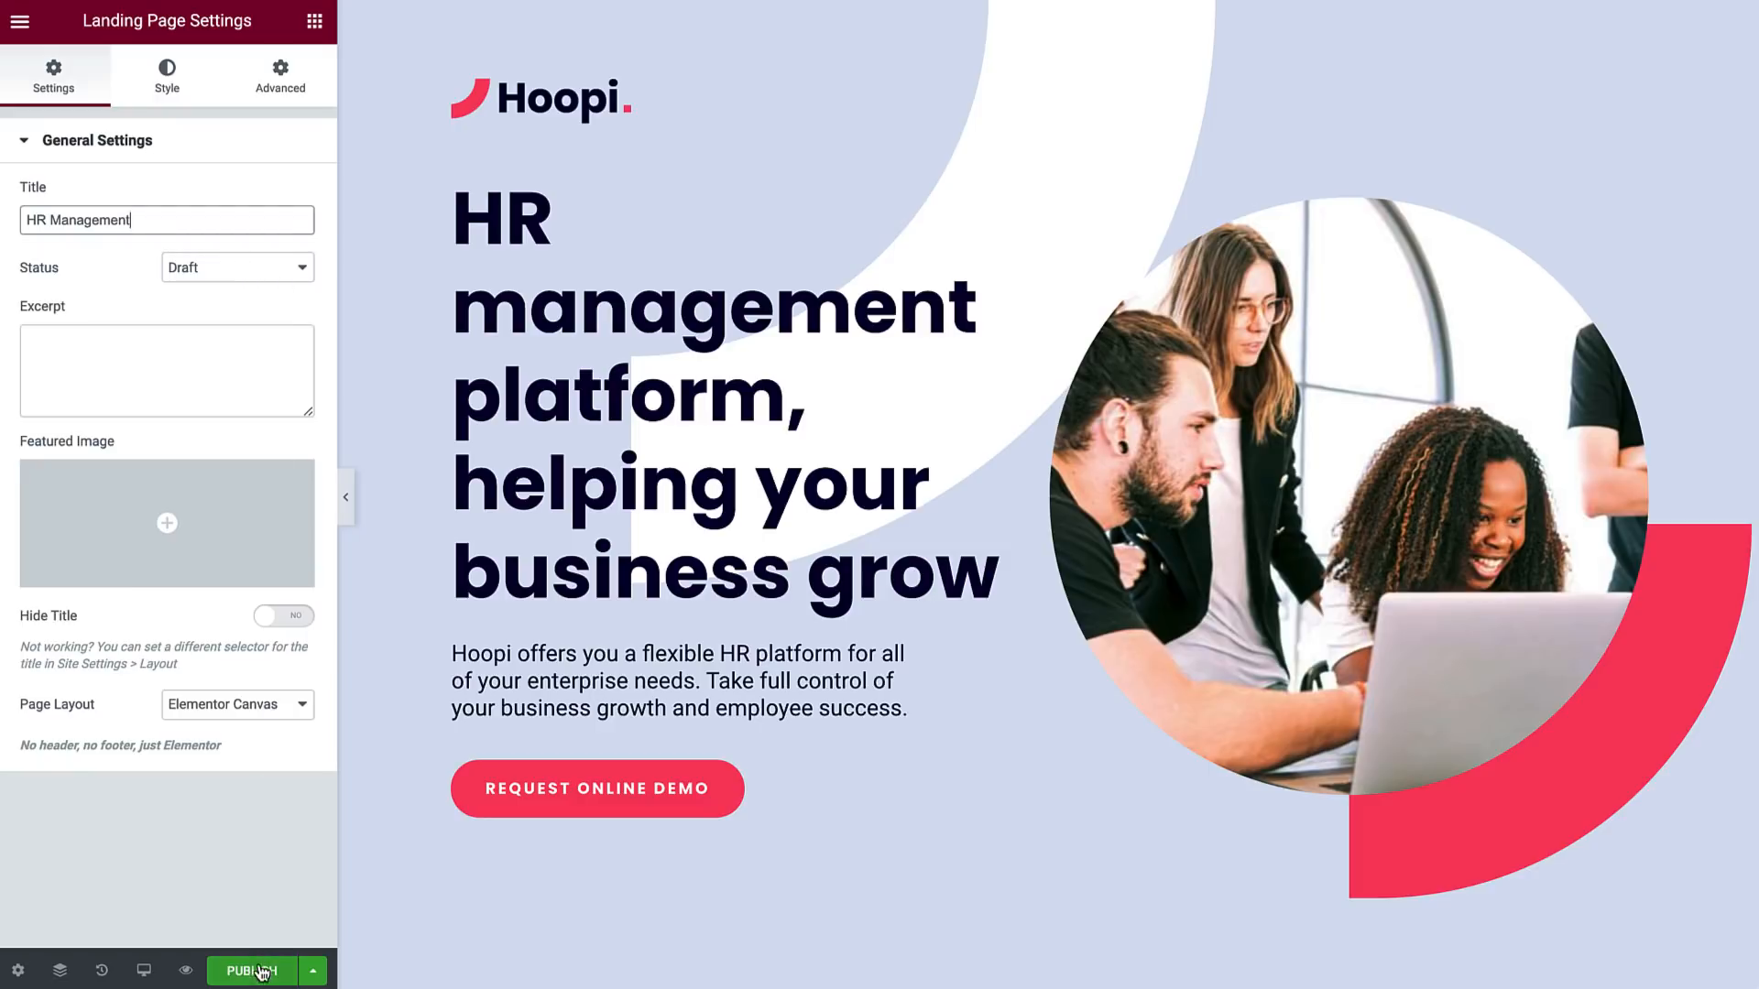
click(251, 971)
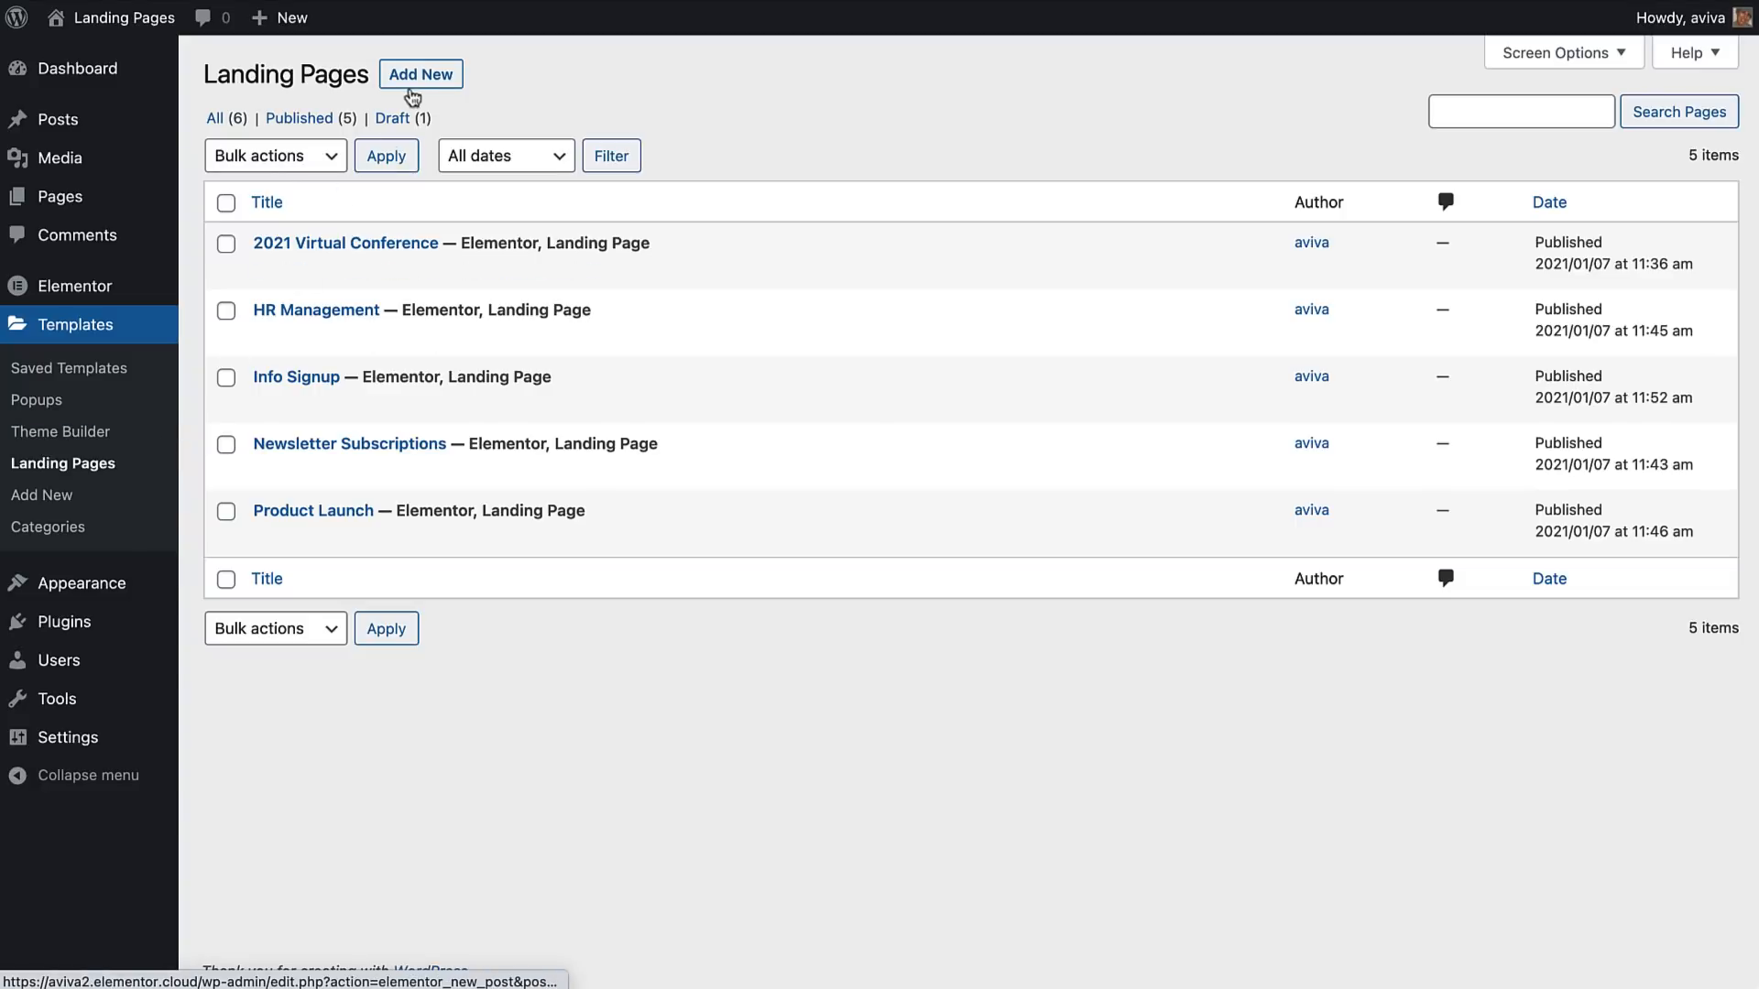
mouse_move(346, 242)
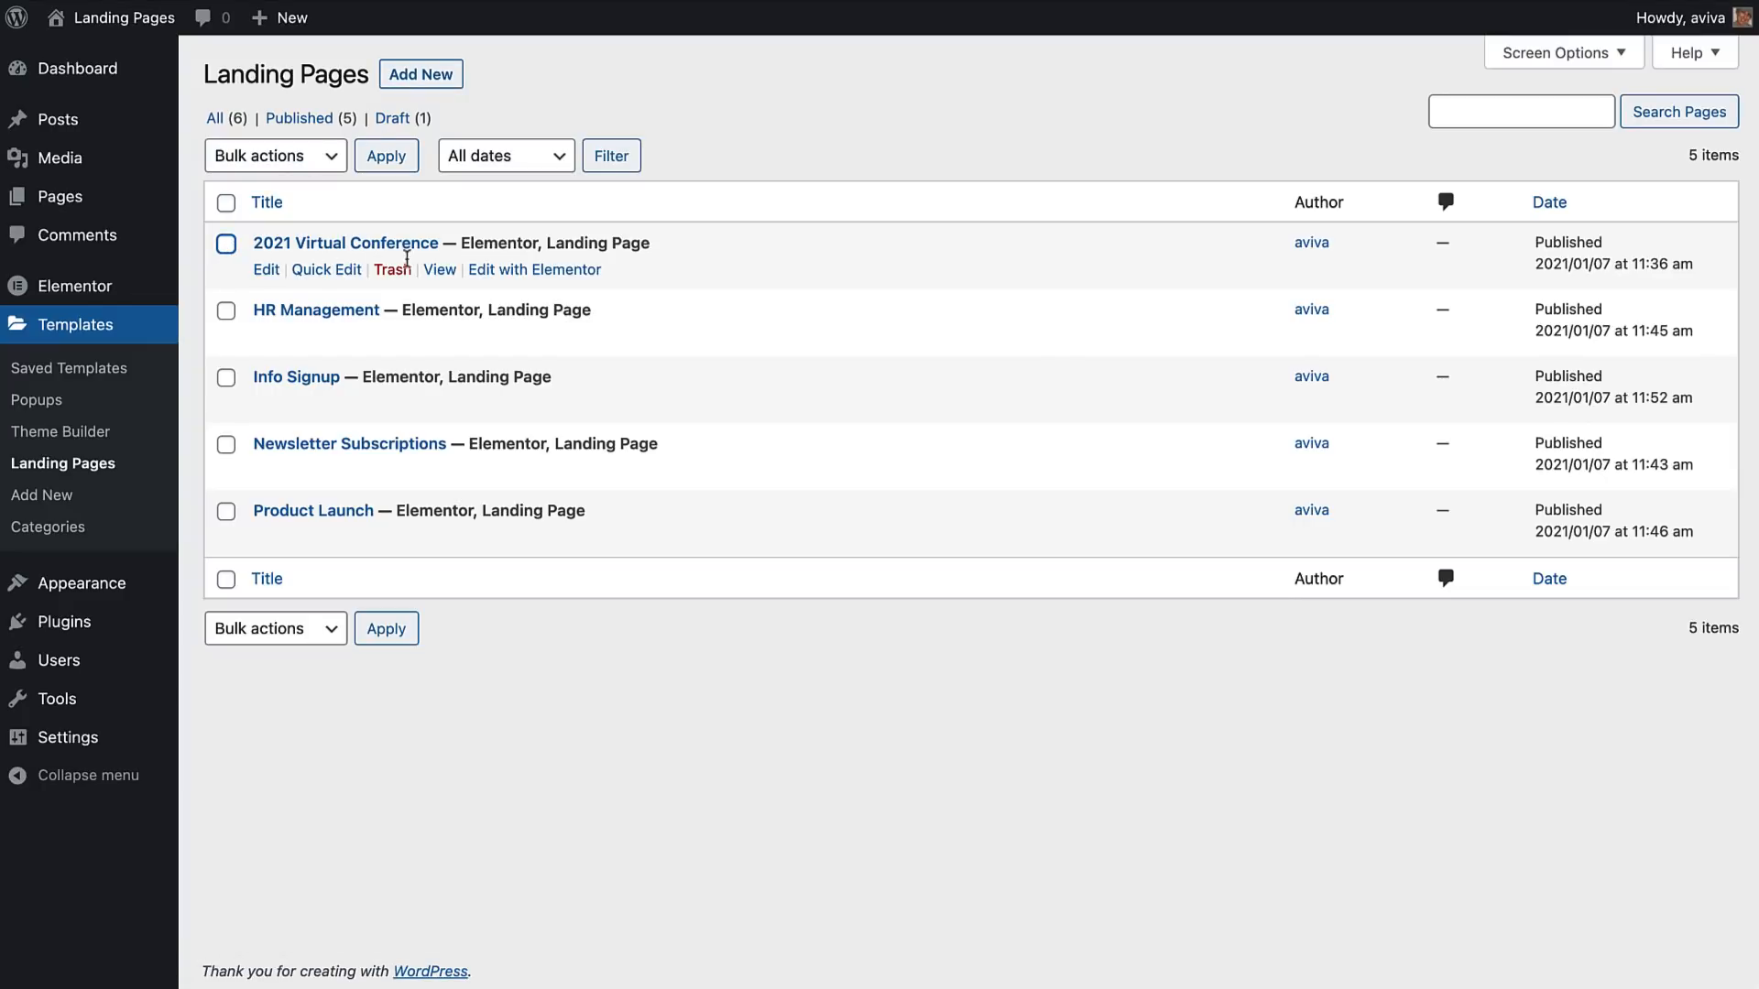
mouse_move(534, 269)
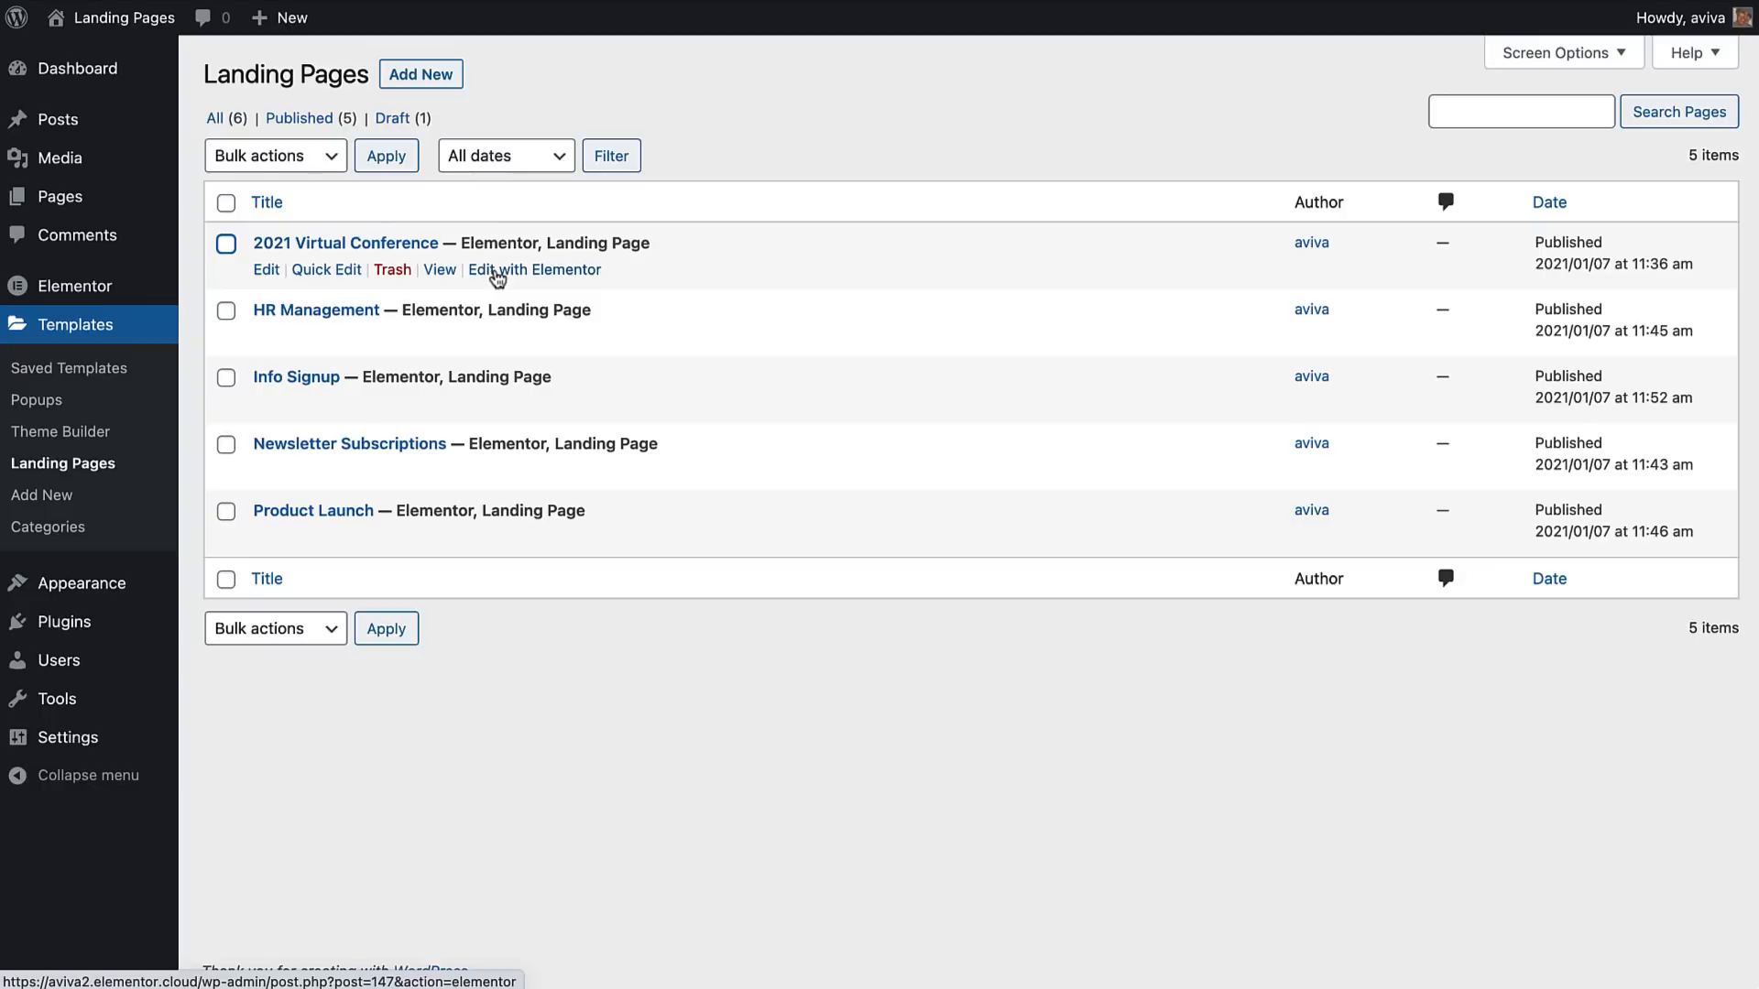
Open the published HR Management landing page from the Landing Pages list
click(438, 269)
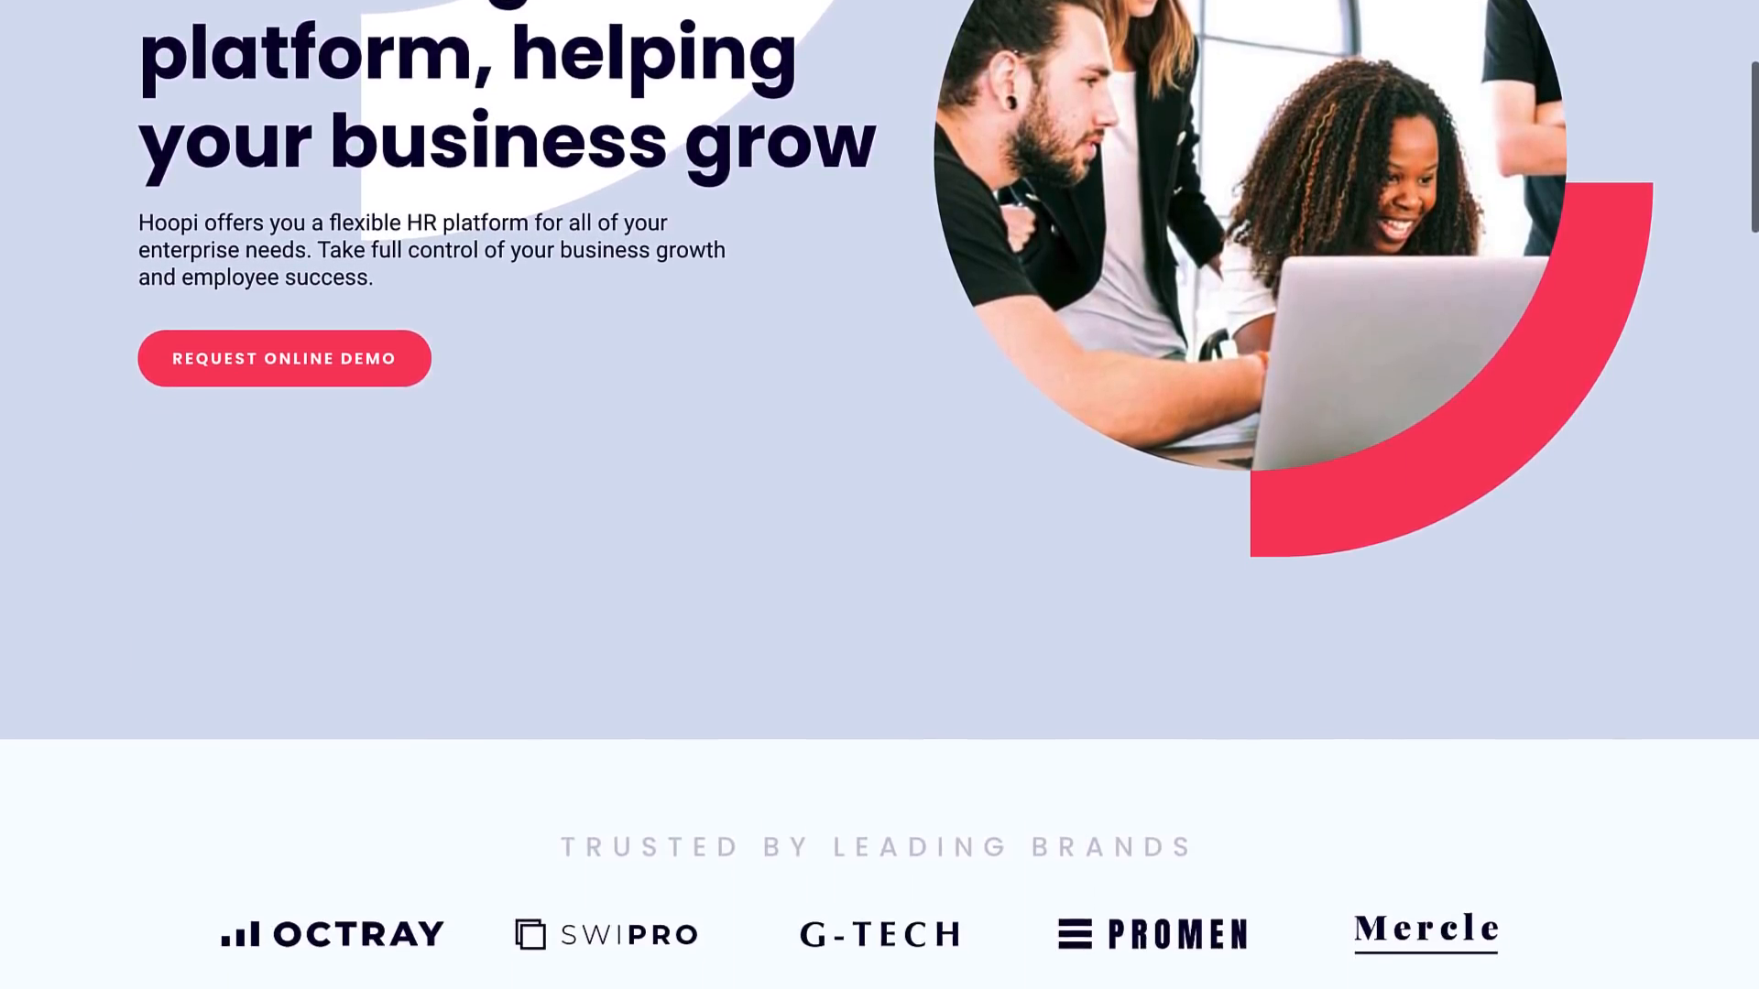
Scroll the live page through the hero, trusted-brands strip and features section
scroll(down, 3)
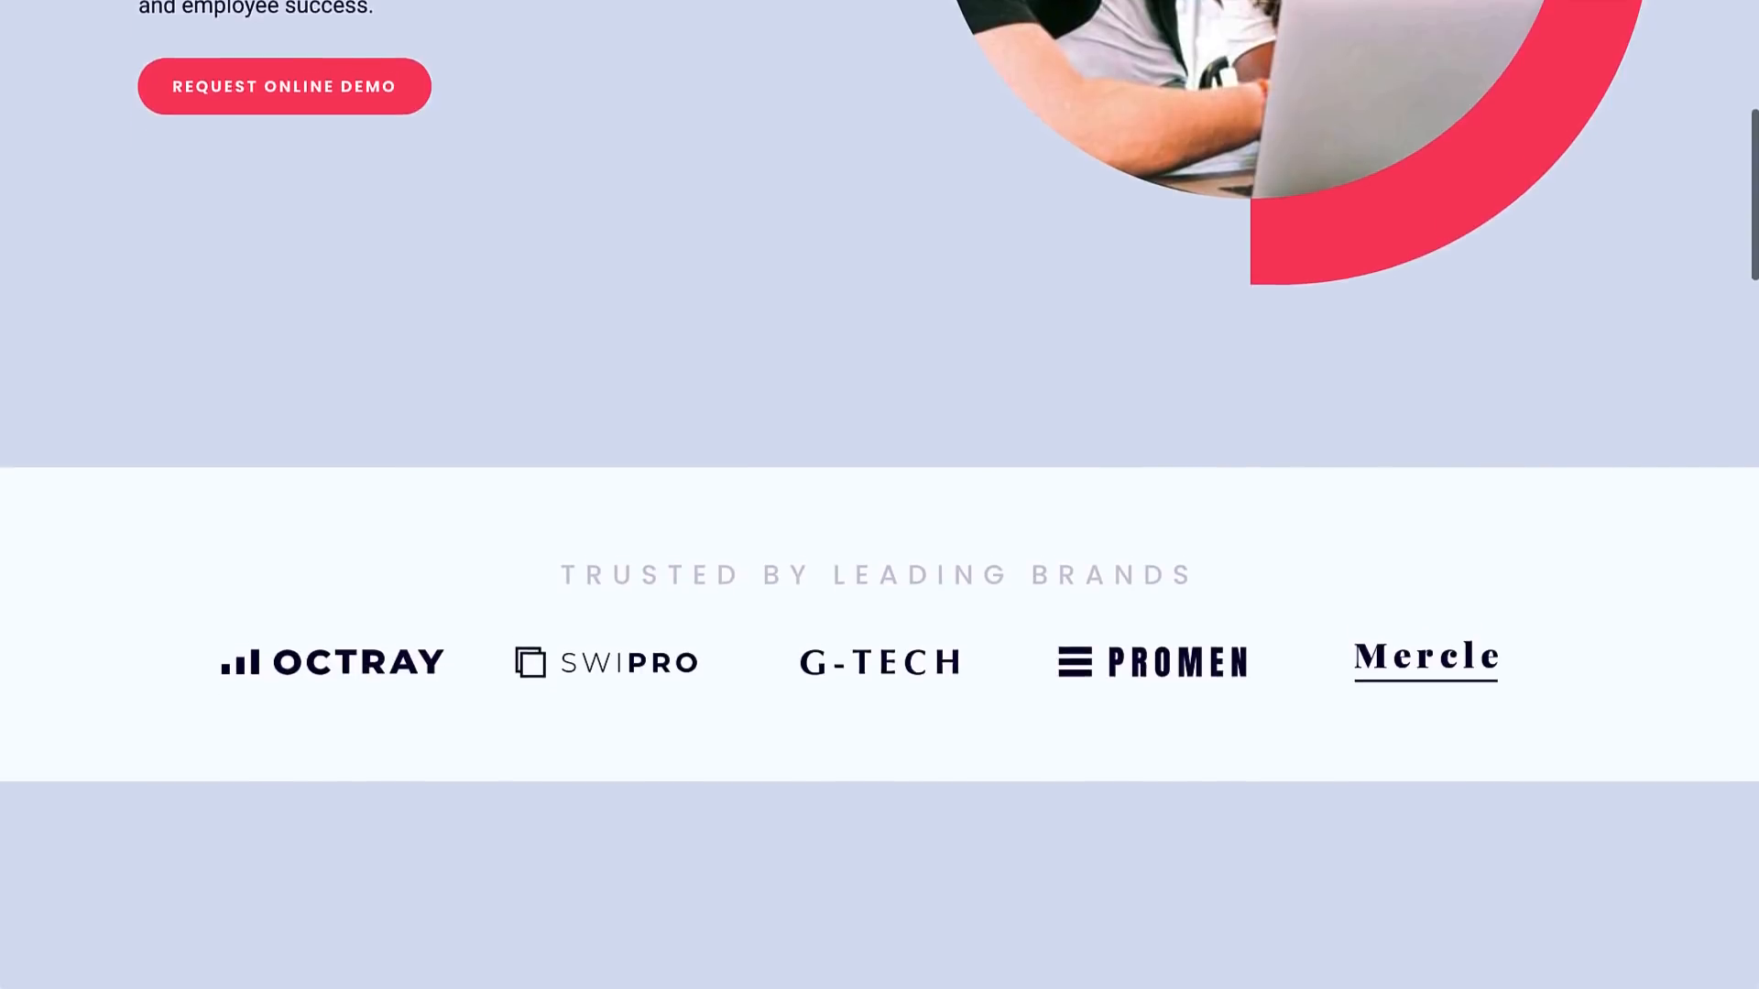
scroll(down, 3)
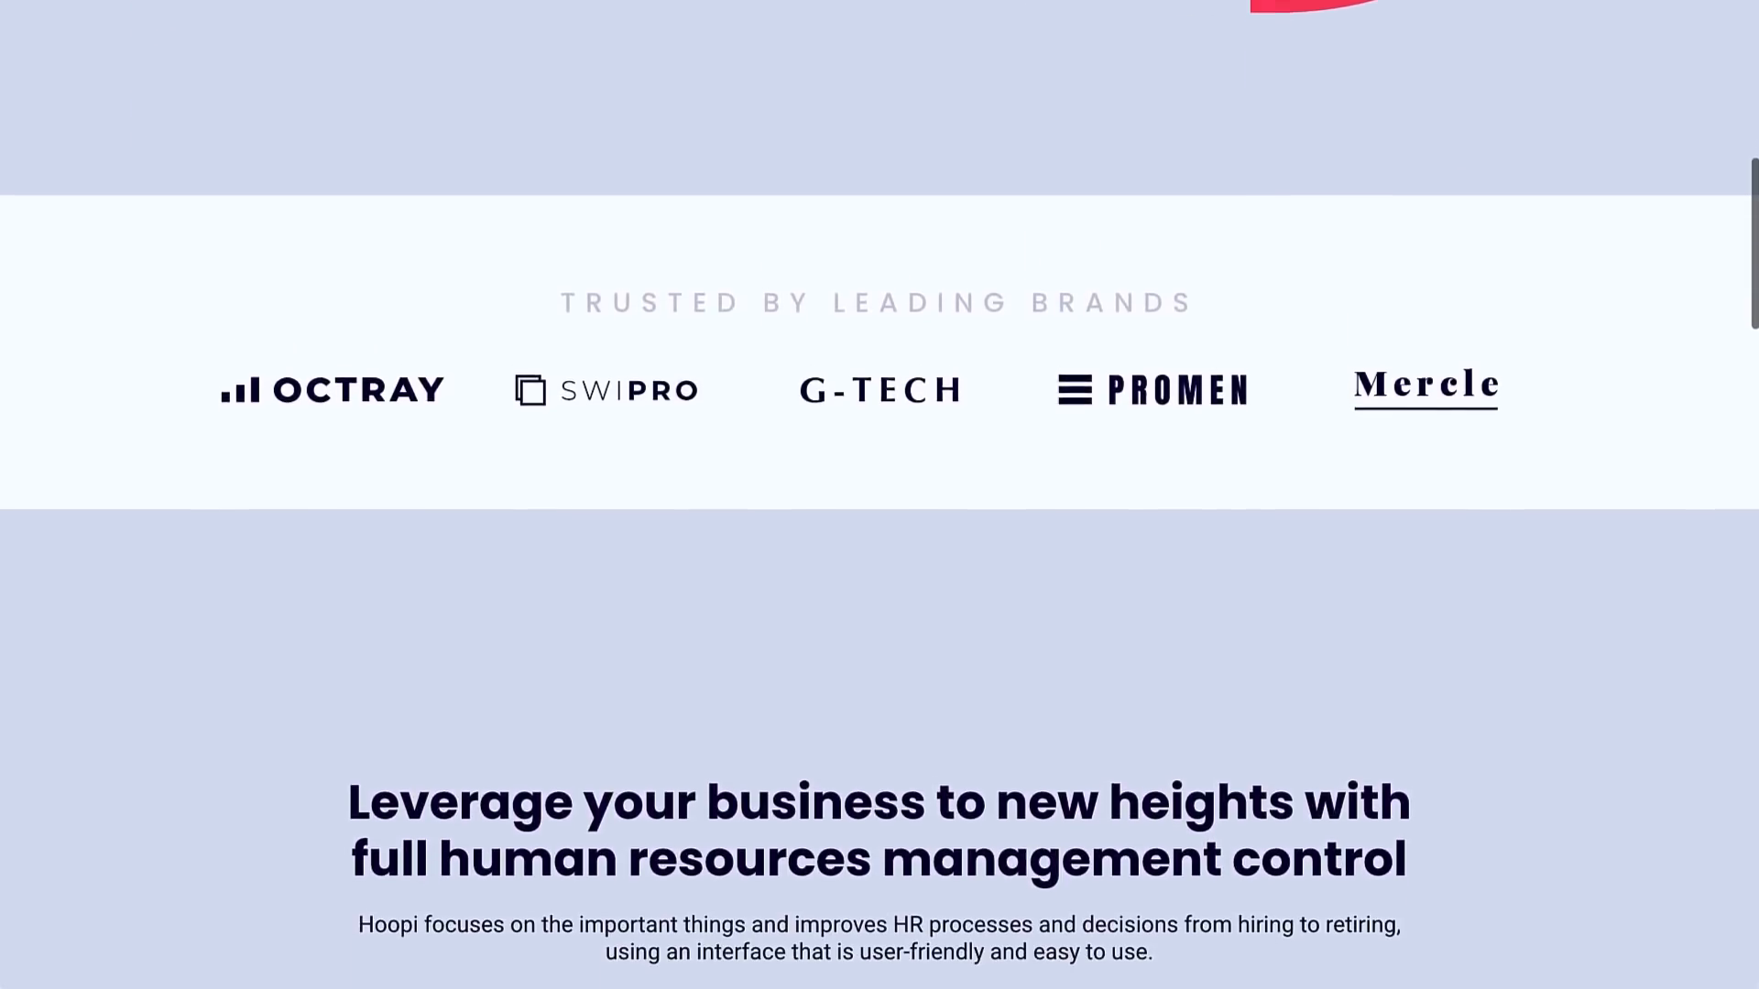
scroll(down, 3)
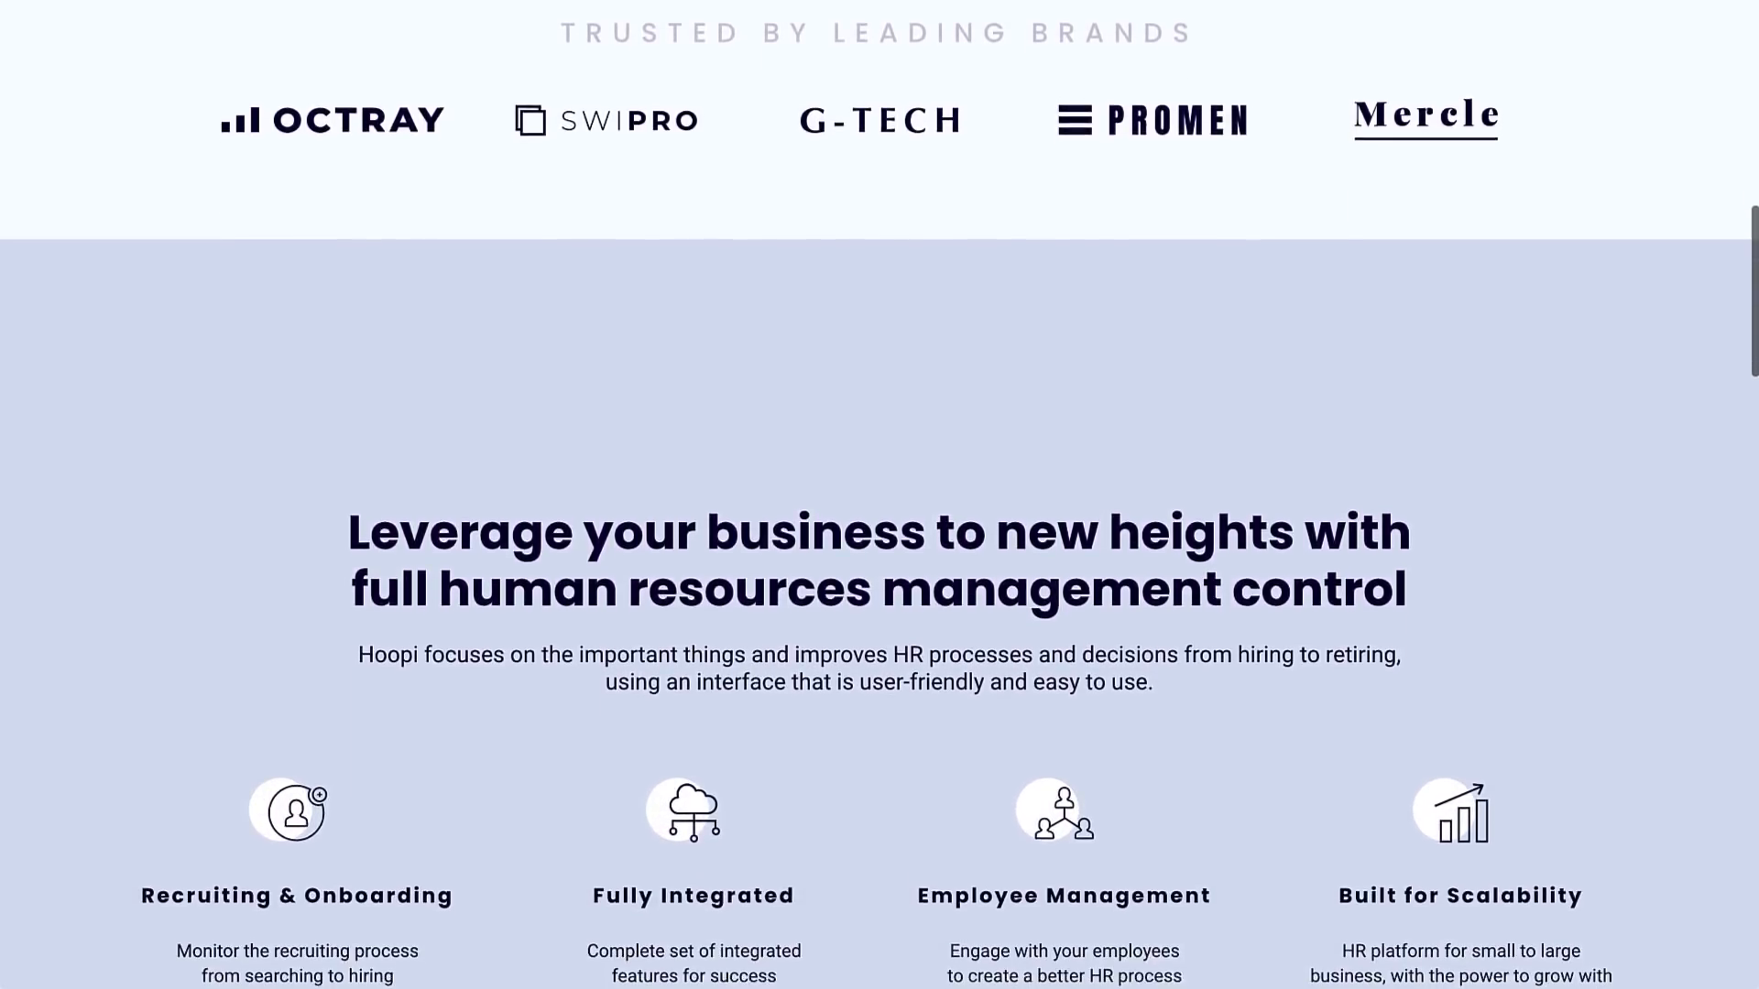